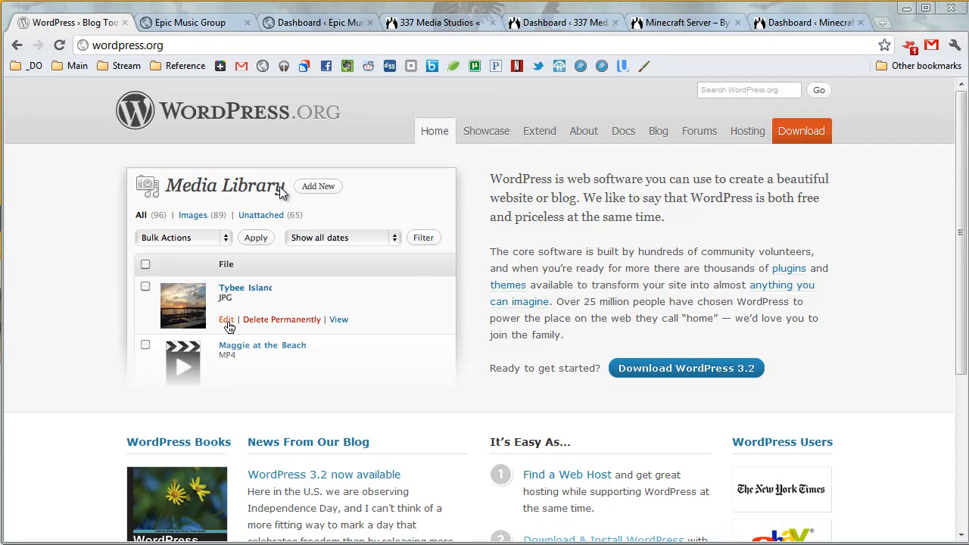
mouse_move(195, 140)
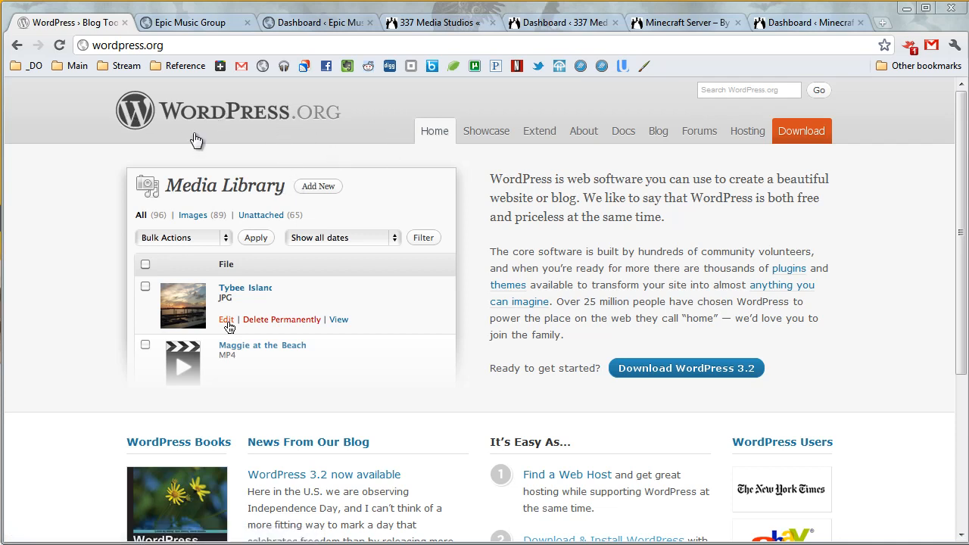
mouse_move(385, 168)
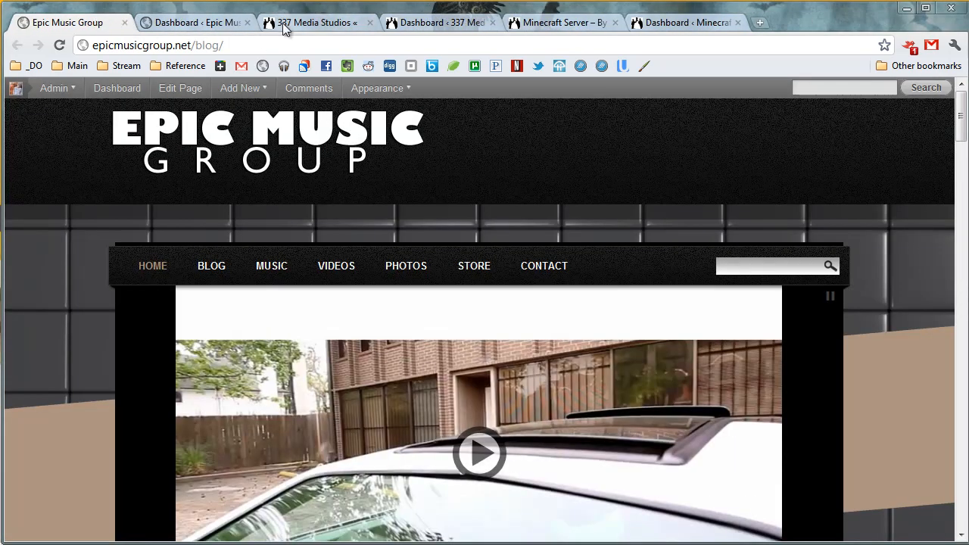
Browse the Epic Music Group front page, then the 337 Media Studios blog front page
scroll(down, 3)
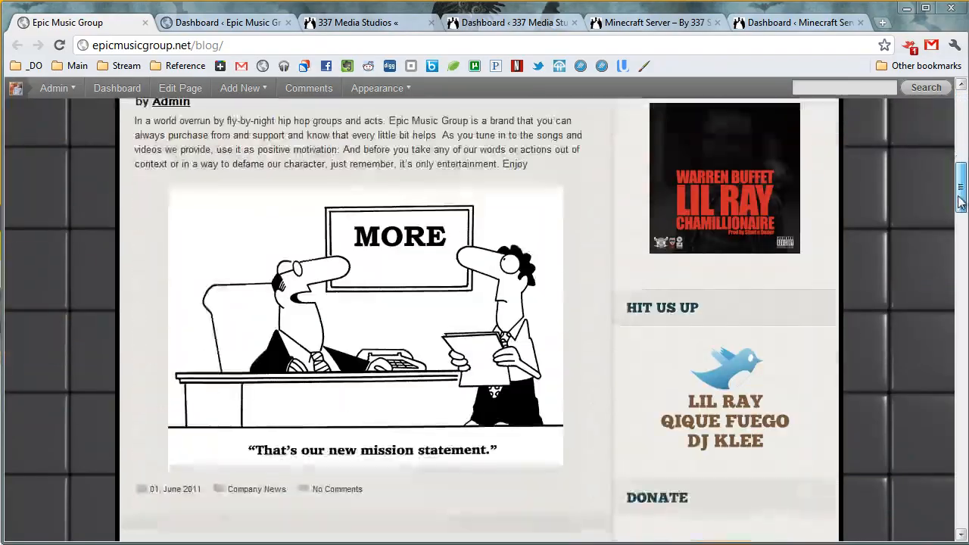
scroll(up, 3)
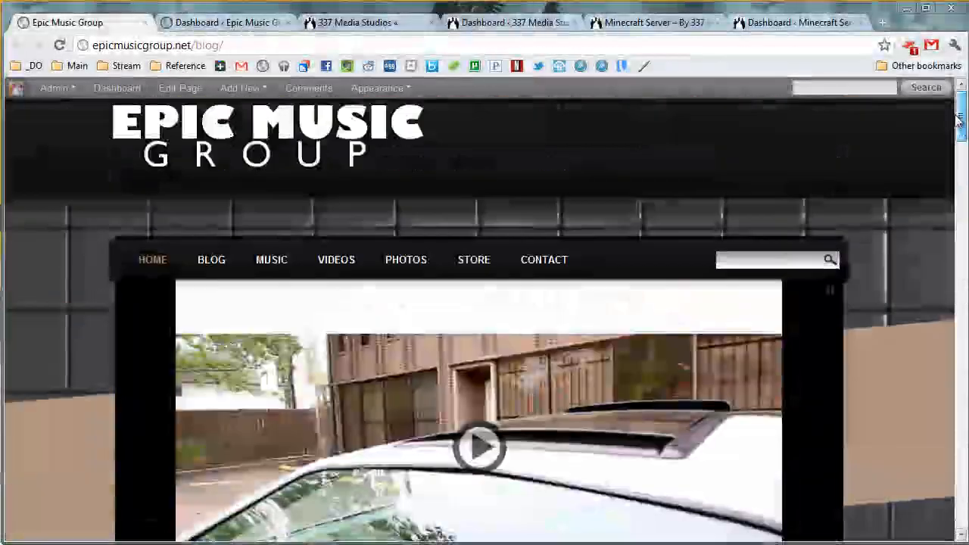
click(367, 22)
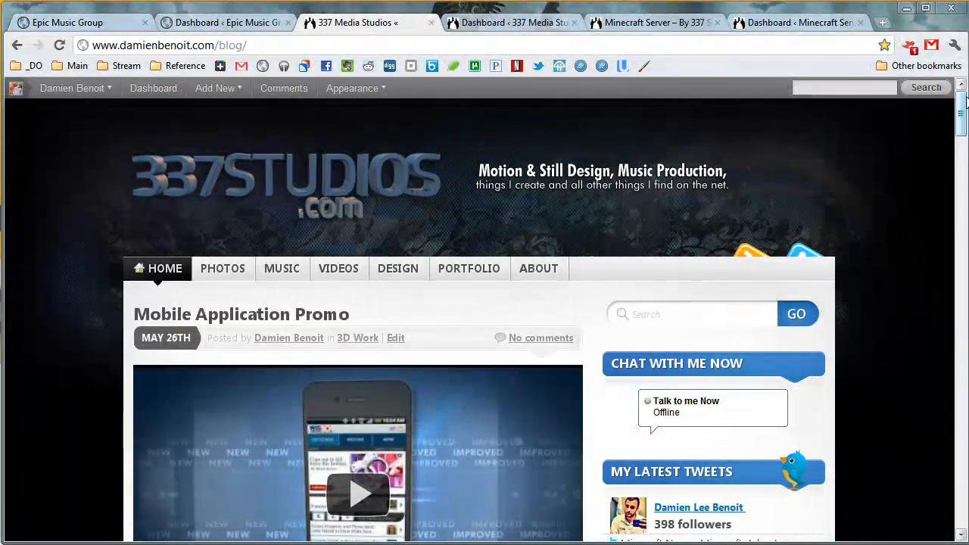
scroll(down, 3)
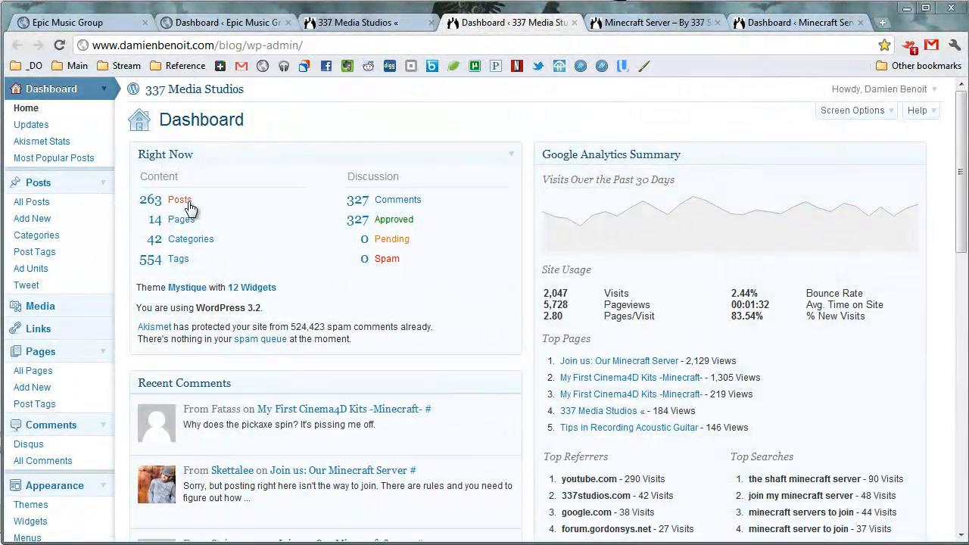
Visit the Epic Music Group dashboard, the Minecraft Server dashboard and the 337 front page
scroll(down, 3)
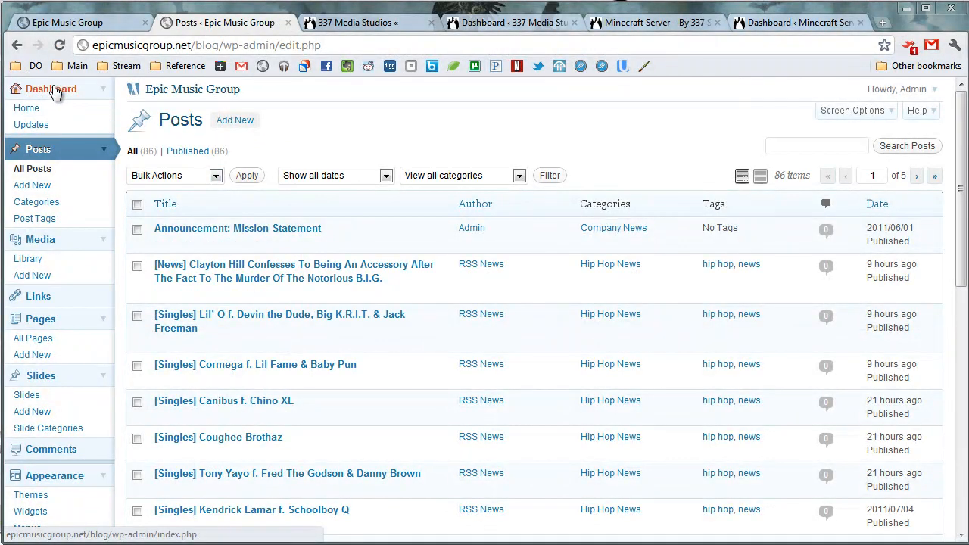
click(50, 88)
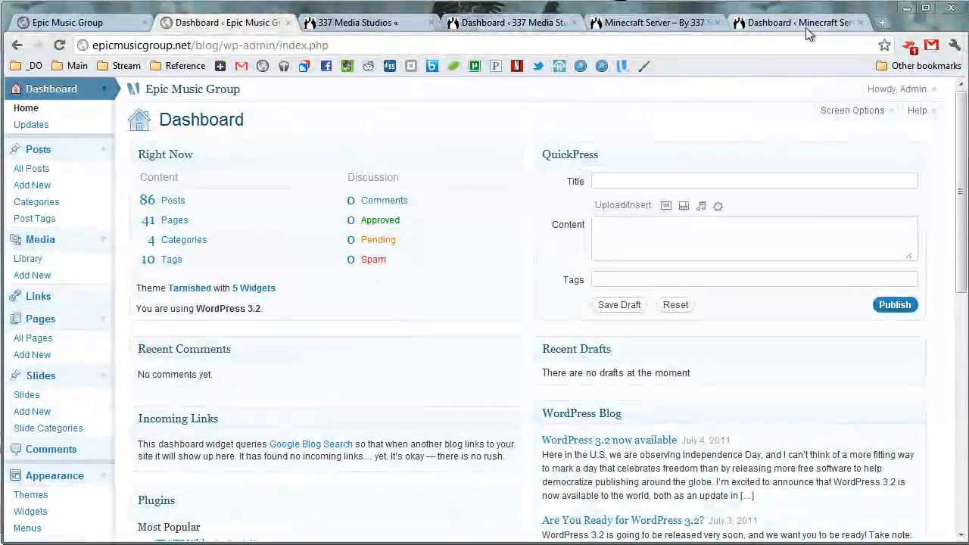
click(795, 22)
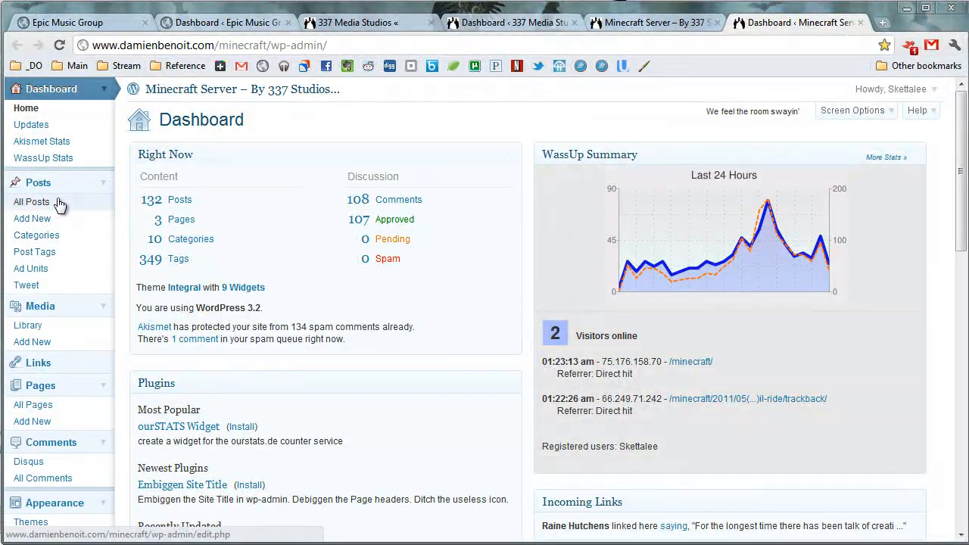
click(511, 22)
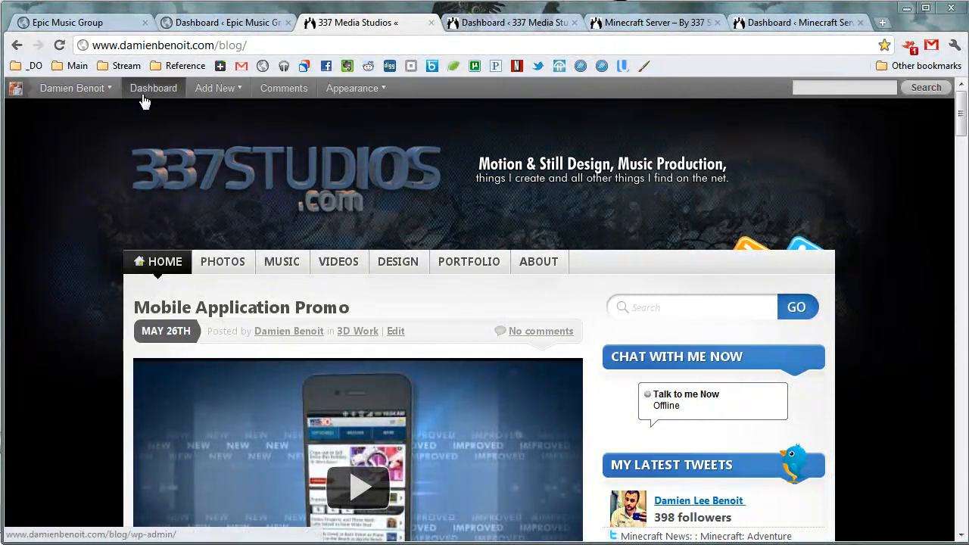
click(215, 88)
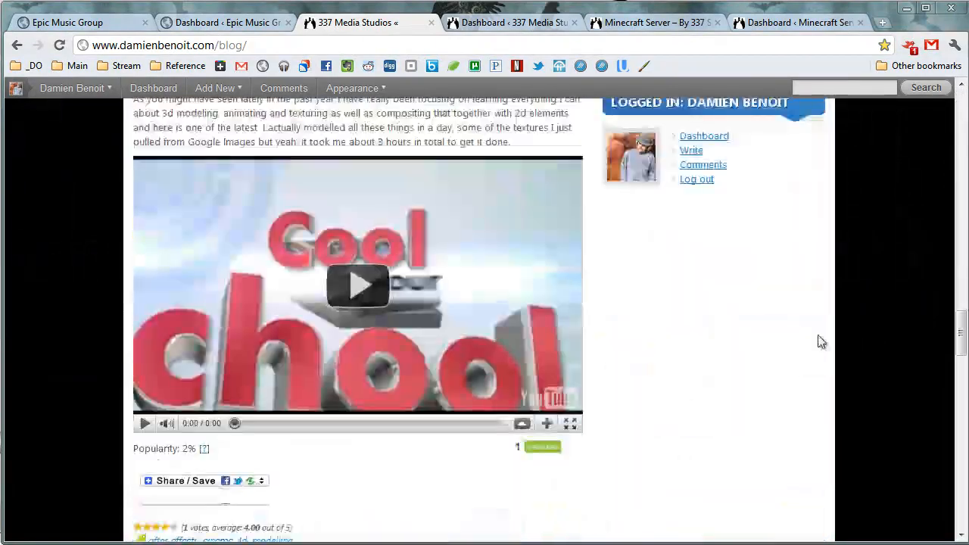
scroll(down, 3)
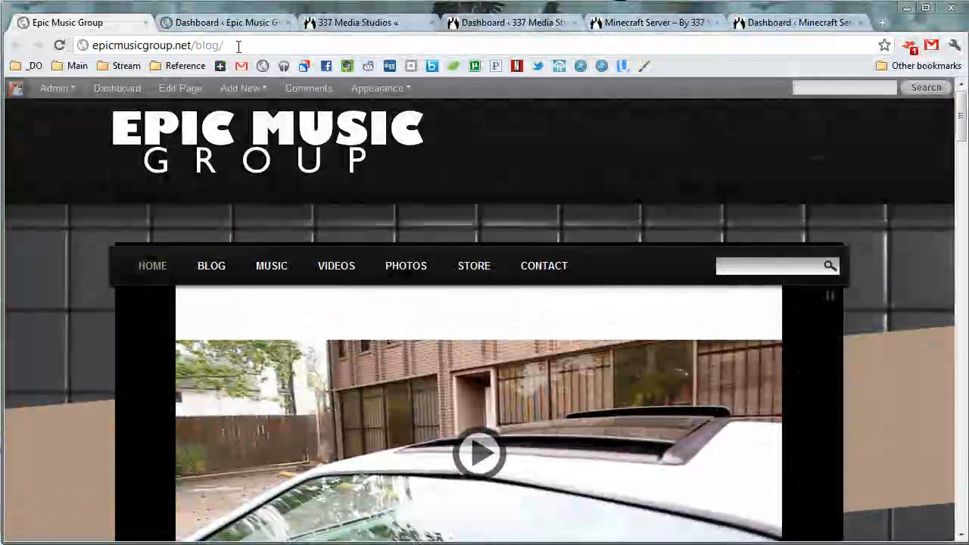
Enter wp-admin, browse the Epic Music Group front page and return to its dashboard
text(wp-admin/)
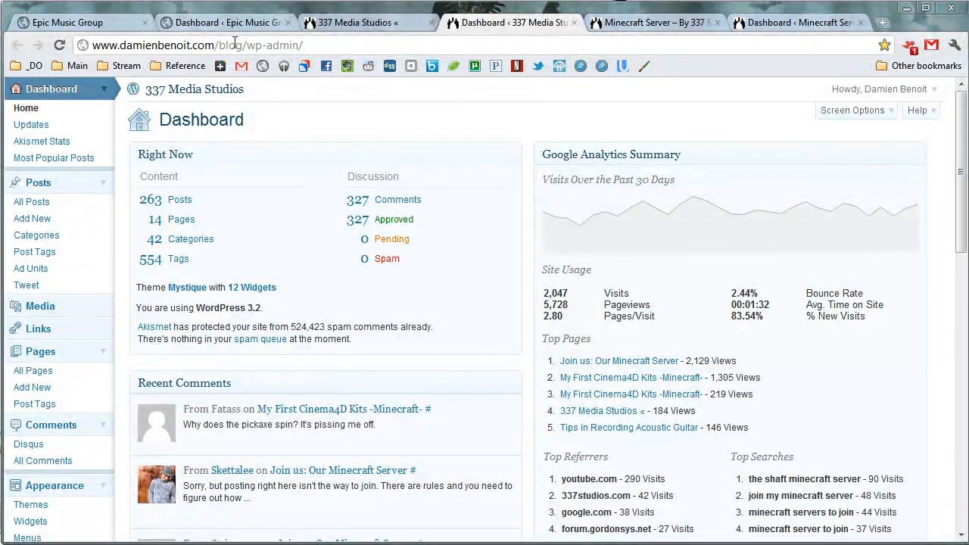
click(79, 22)
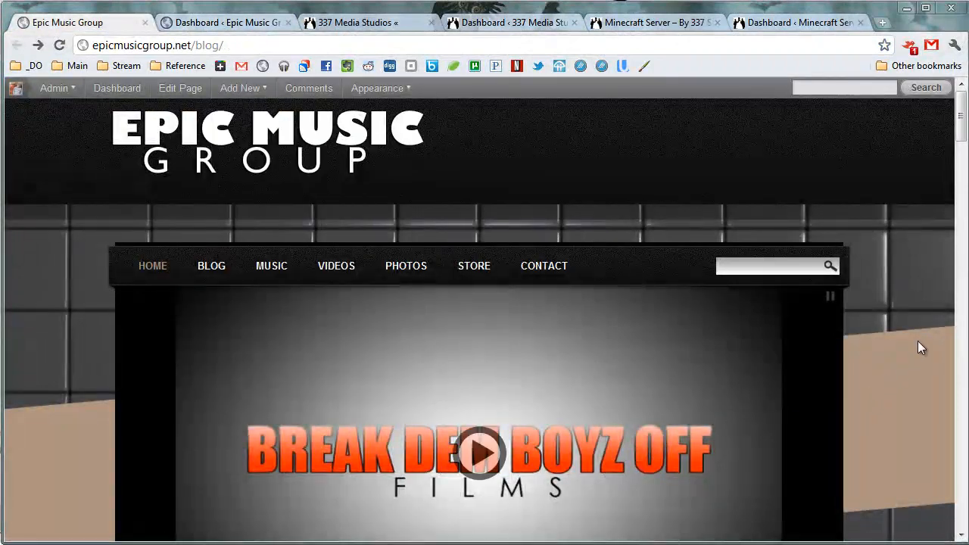
scroll(down, 3)
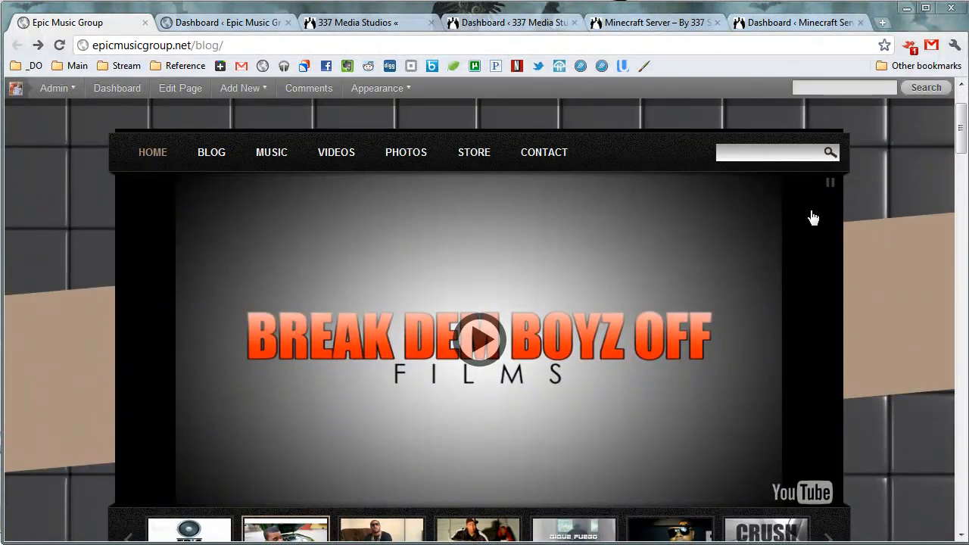
click(479, 338)
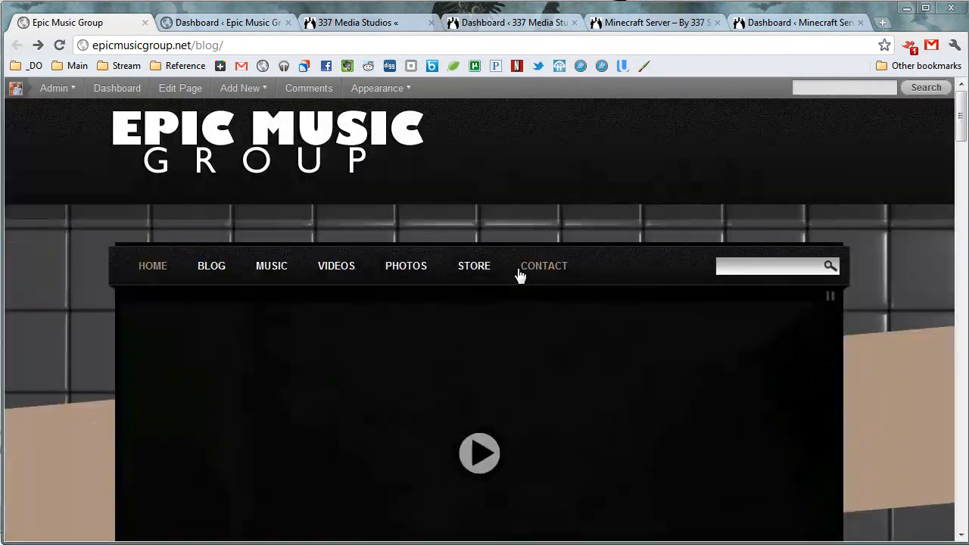
click(117, 88)
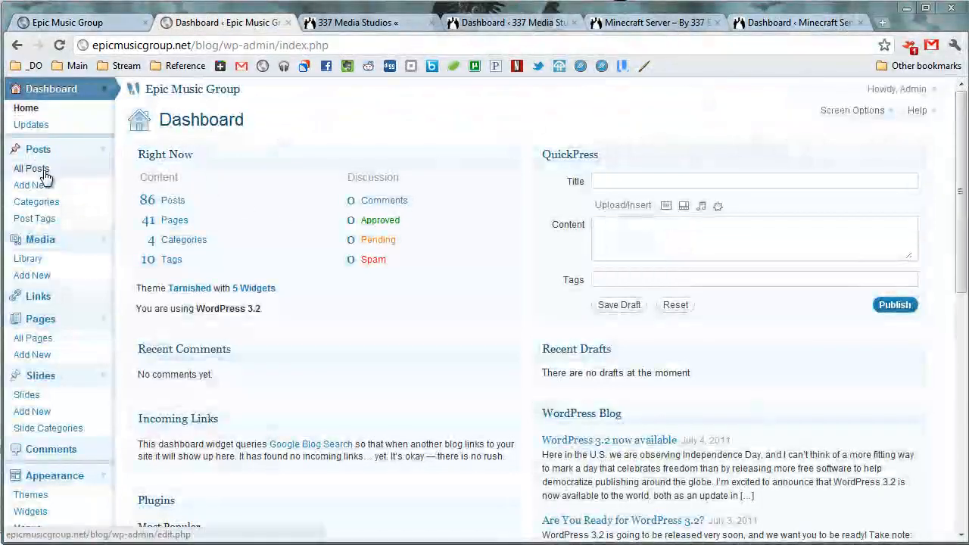
Start a new Epic Music post, then view the Minecraft Server and 337 Media Studios post lists
click(32, 185)
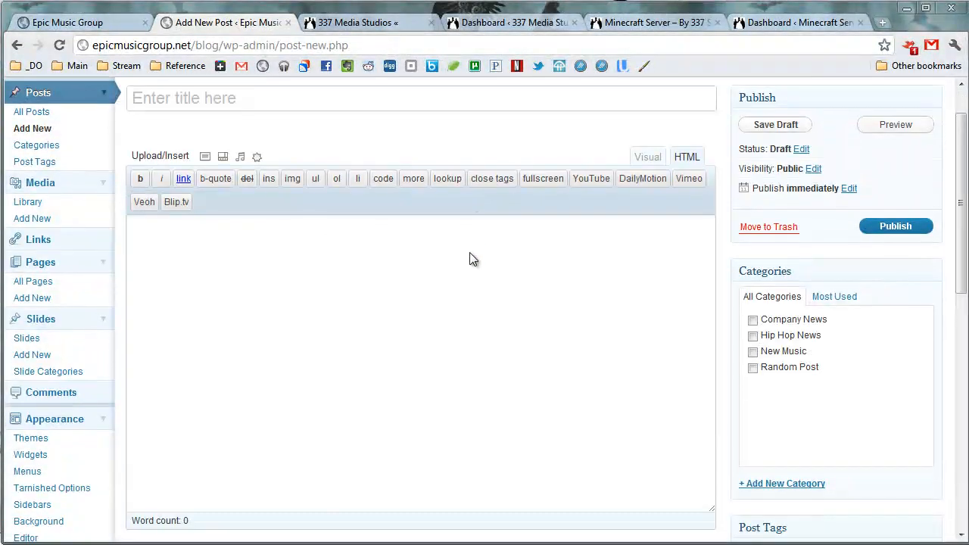
scroll(down, 3)
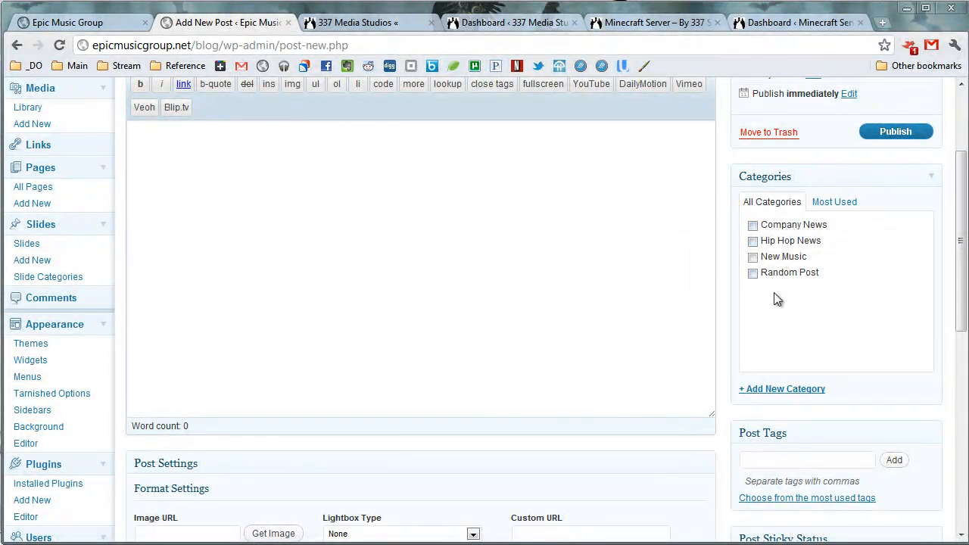
mouse_move(785, 233)
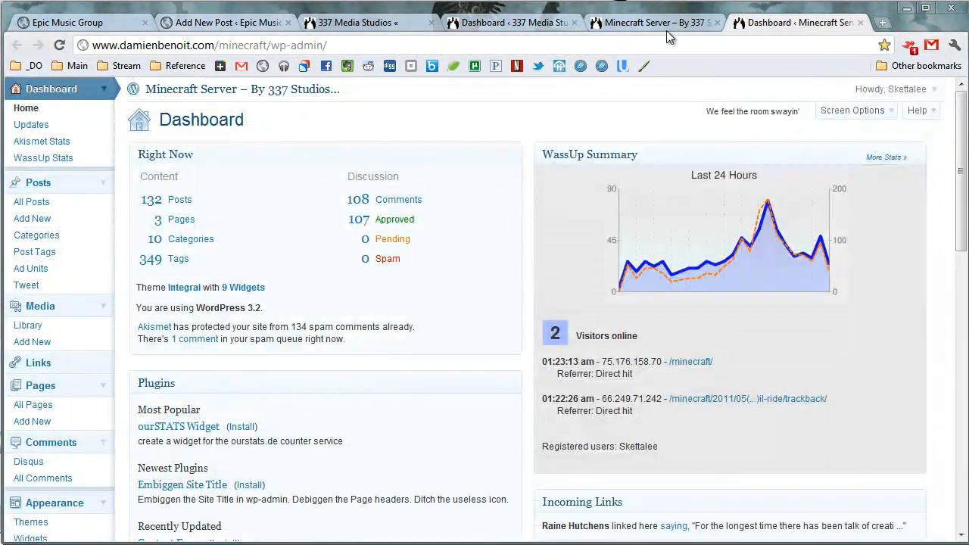
click(511, 22)
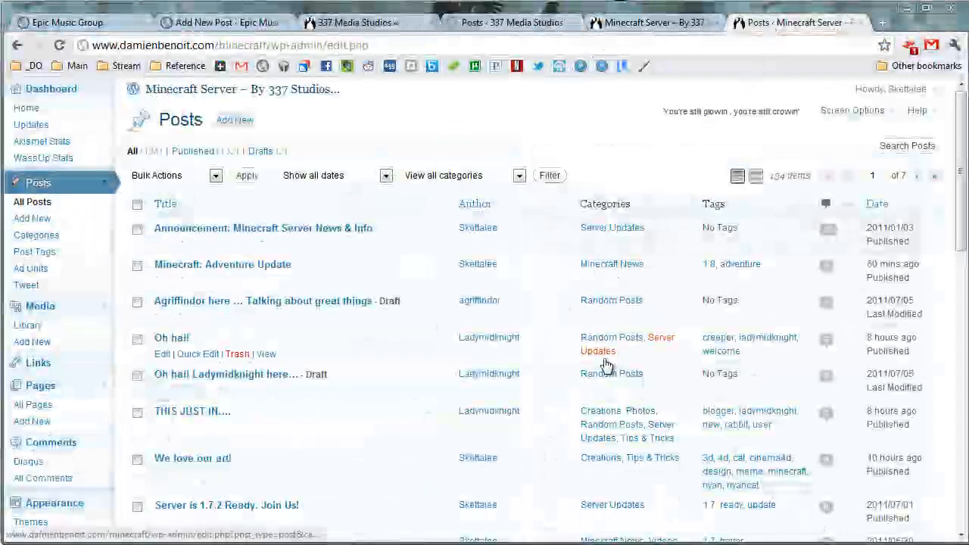
scroll(down, 3)
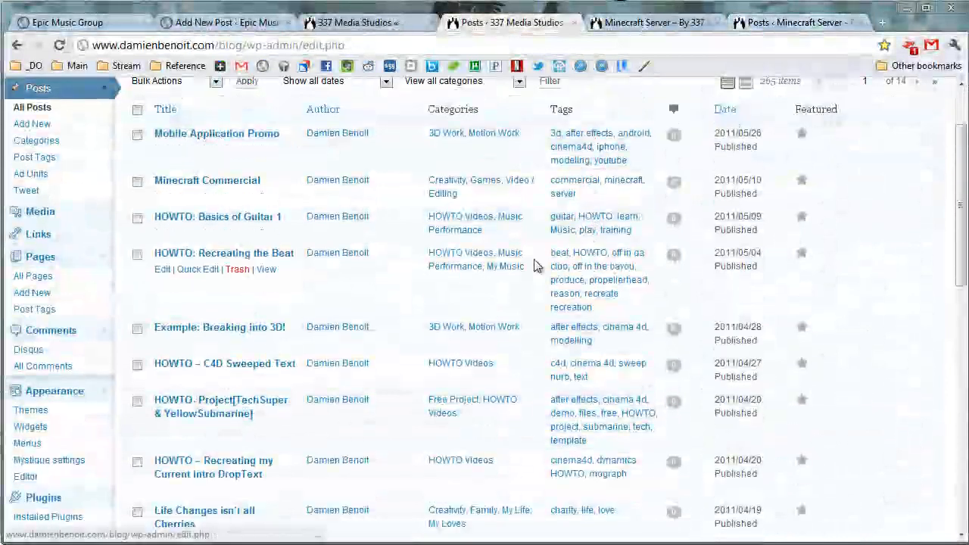
mouse_move(447, 133)
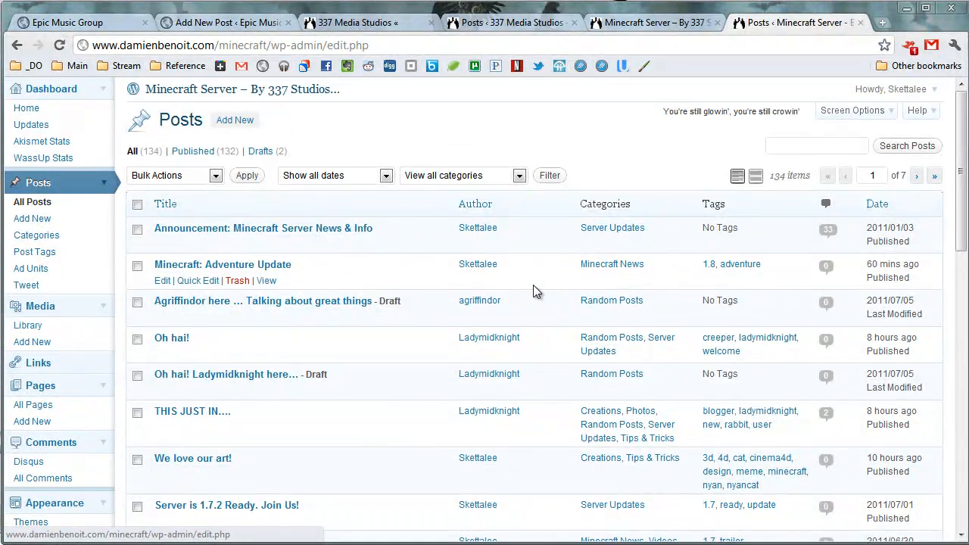
mouse_move(478, 227)
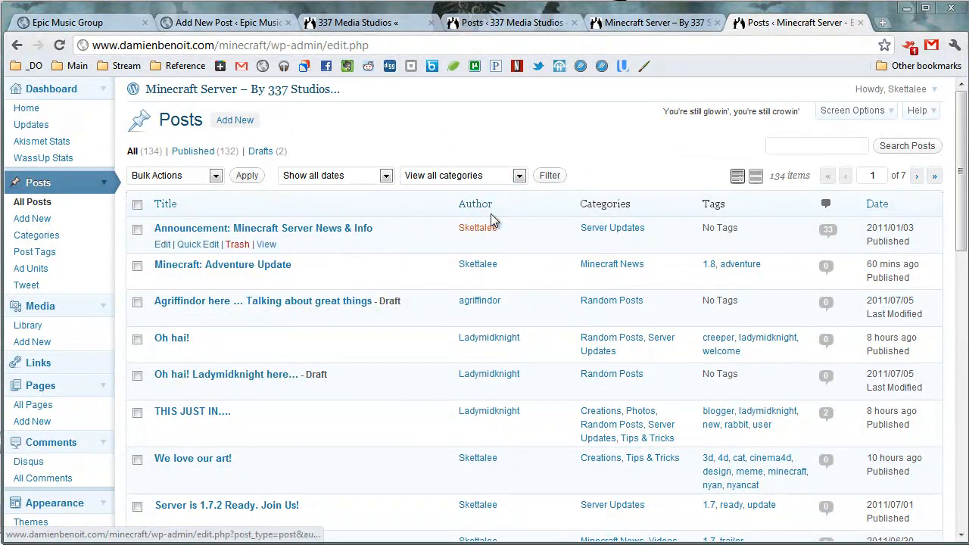
click(476, 204)
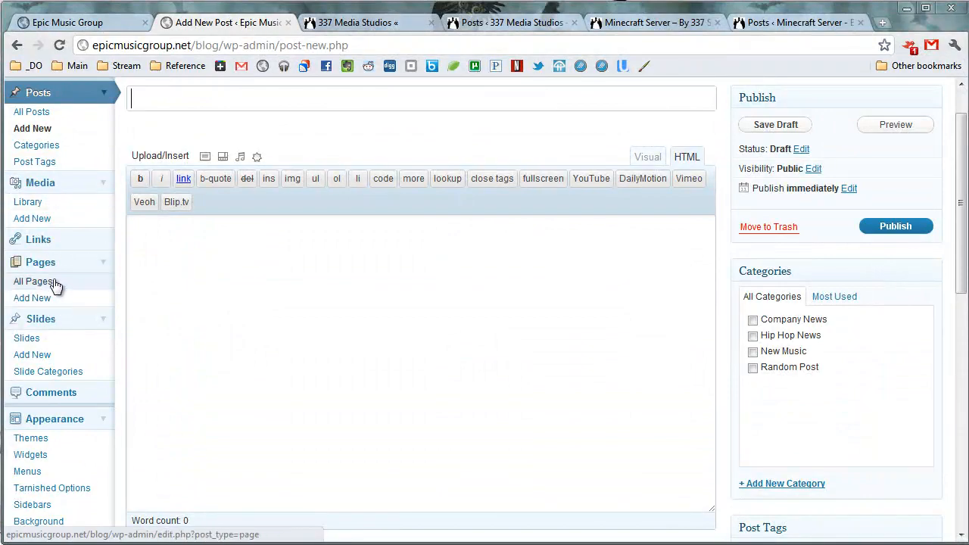
Scroll past the new post form and go to the Gallery's Add Gallery / Images page
scroll(down, 3)
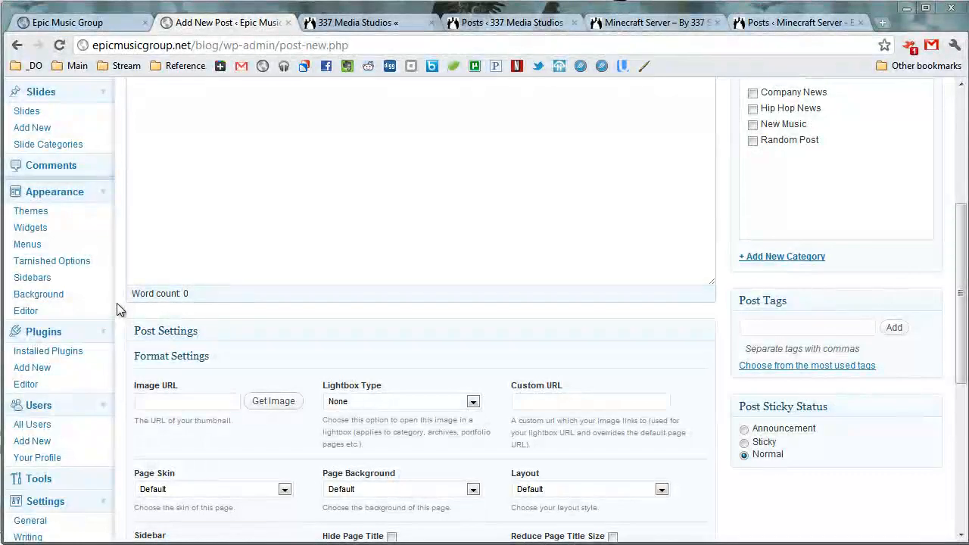
scroll(down, 3)
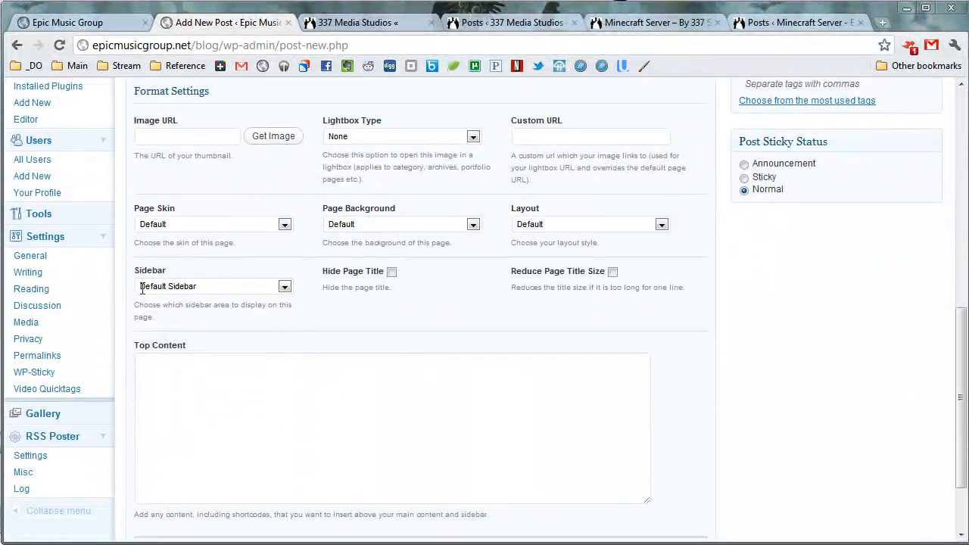
scroll(down, 3)
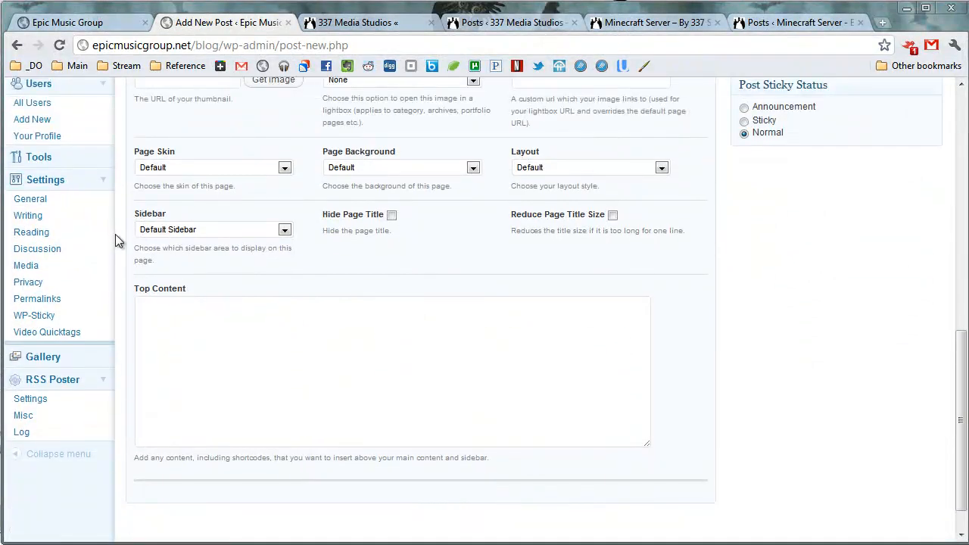
scroll(down, 3)
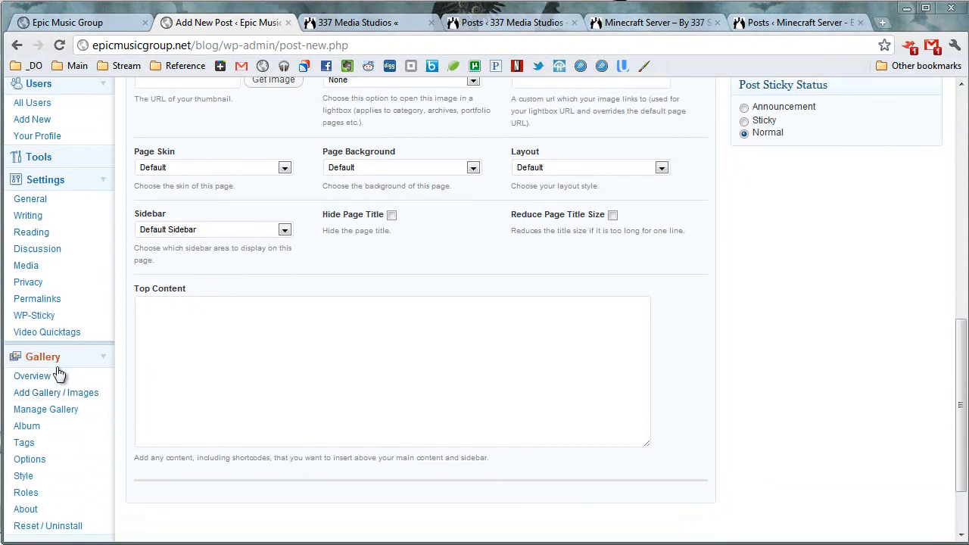
click(56, 392)
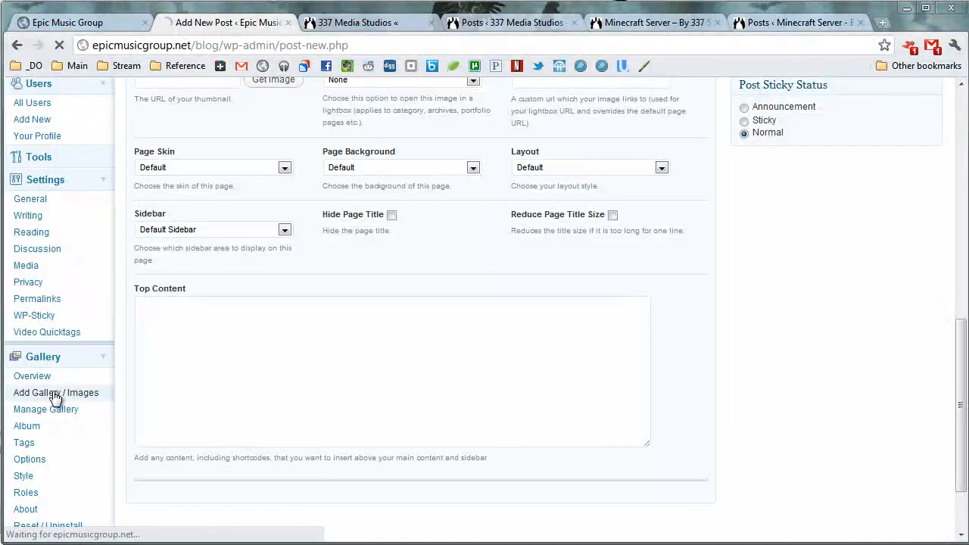
click(56, 392)
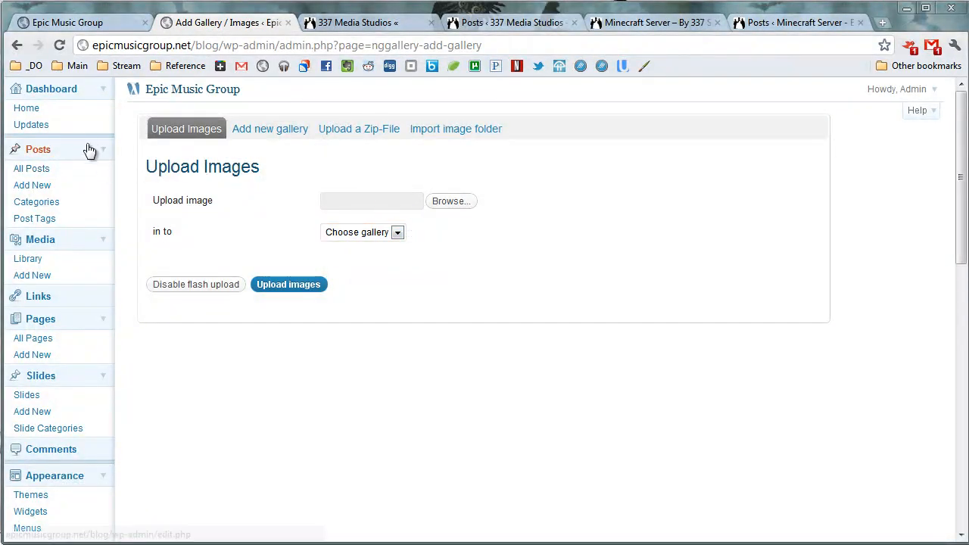
Browse Epic Music Group's All Posts list of 86 items, mostly RSS News hip hop posts
click(32, 168)
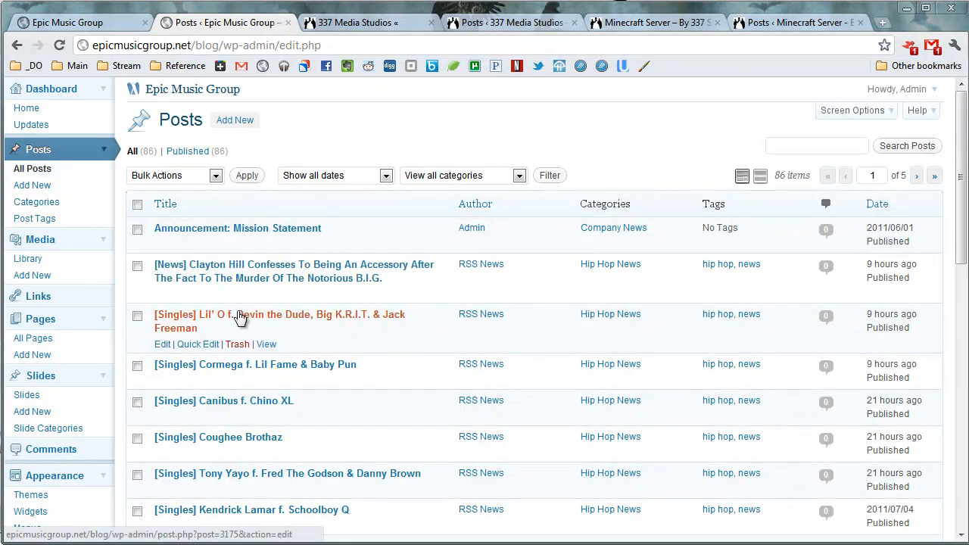
scroll(down, 3)
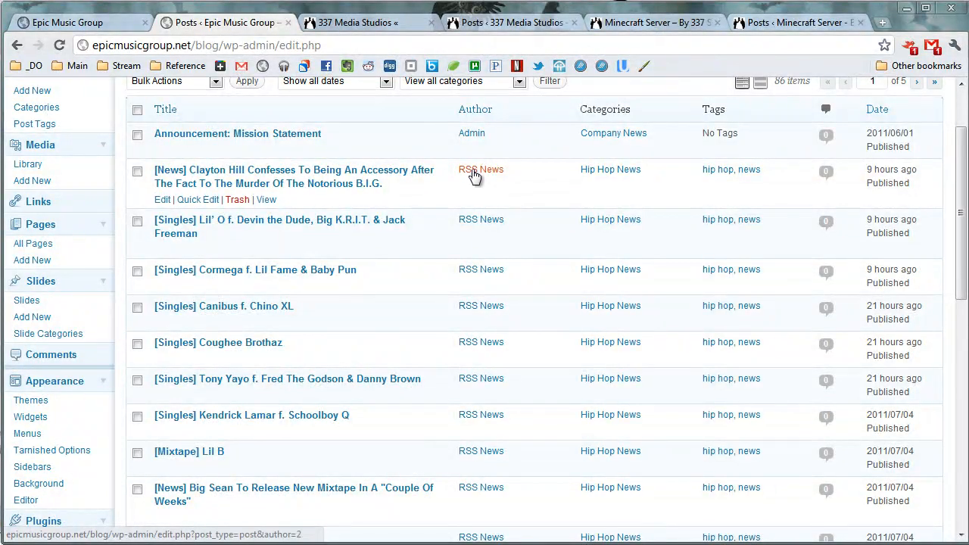
scroll(down, 3)
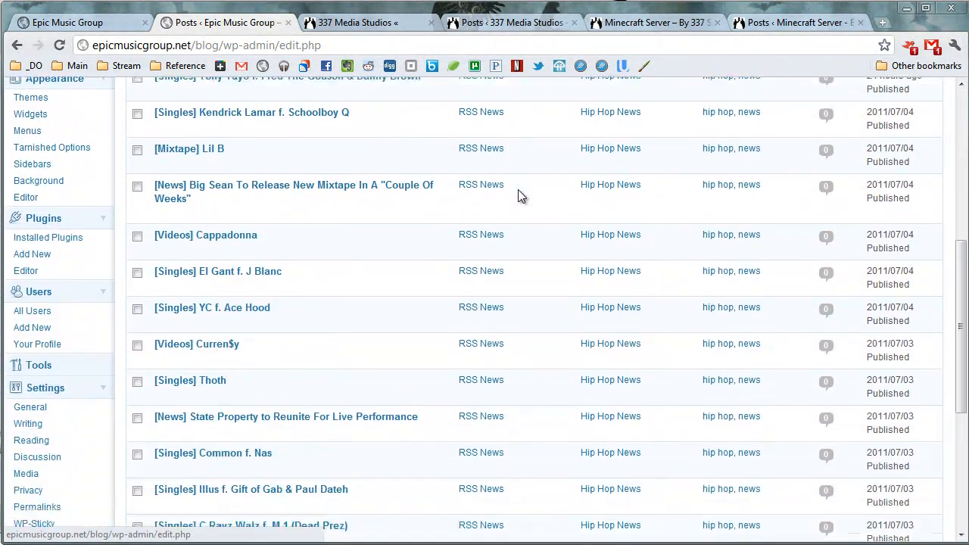
scroll(down, 3)
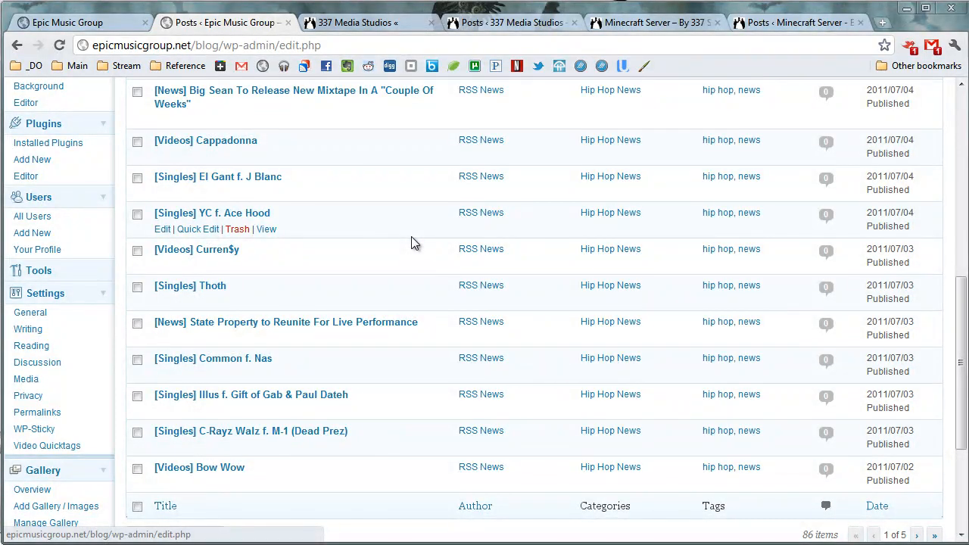
mouse_move(422, 239)
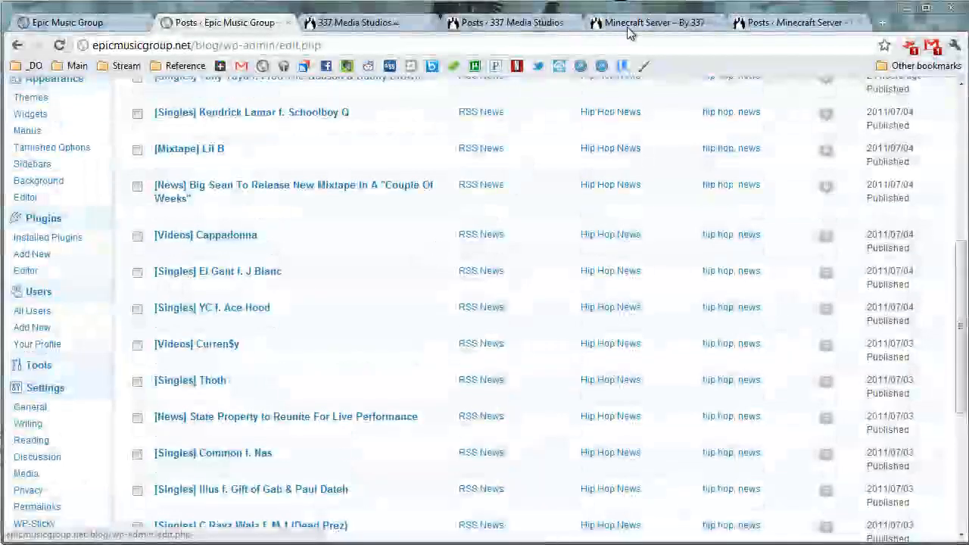
mouse_move(647, 21)
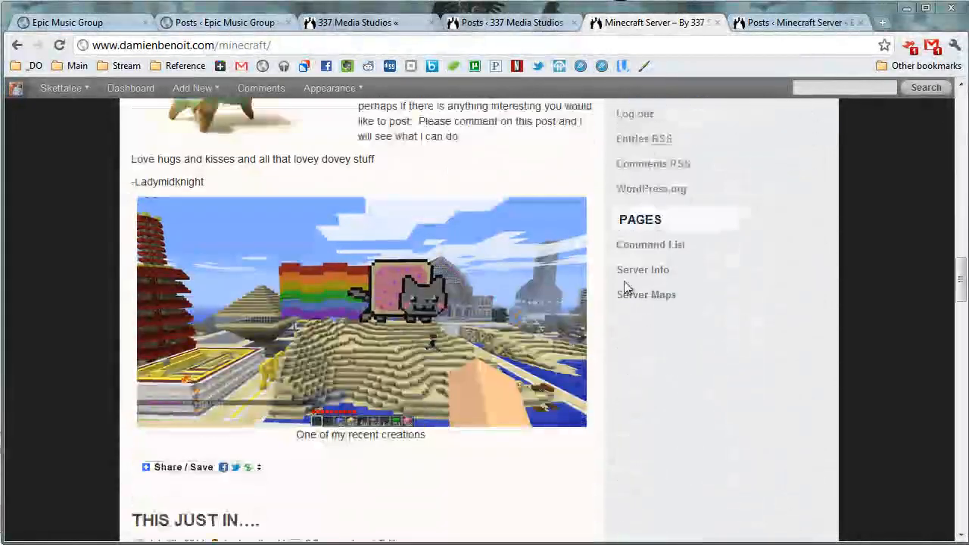
Scroll through the Minecraft Server blog's posts and sidebar tag cloud
scroll(up, 3)
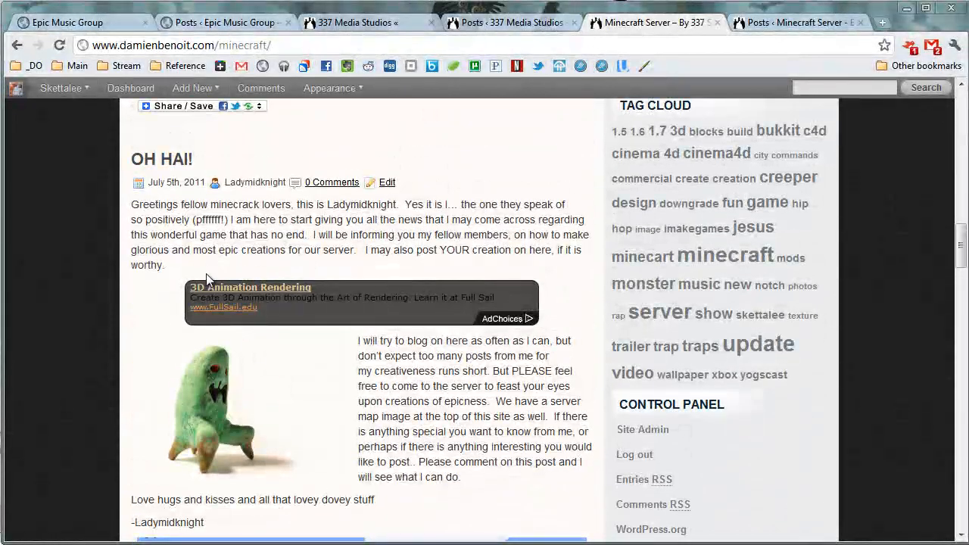
scroll(down, 3)
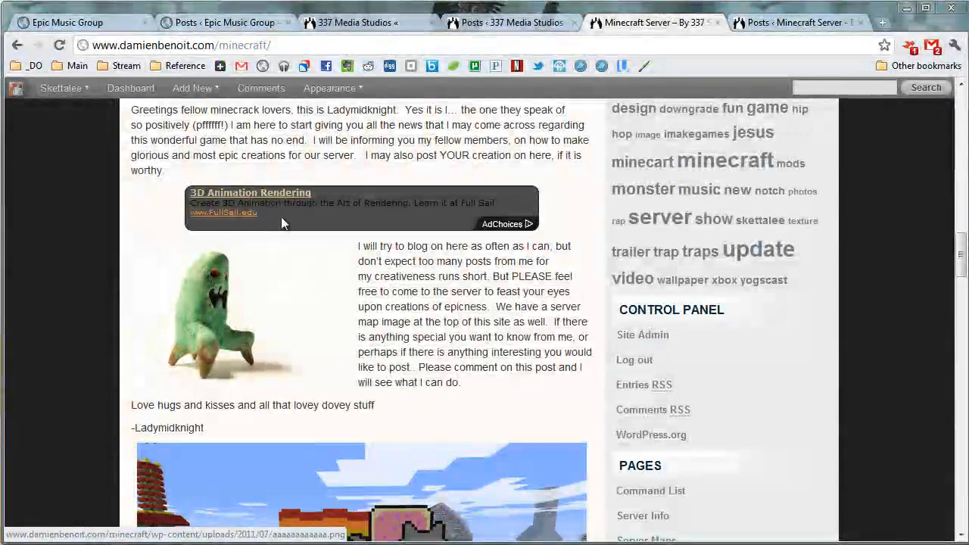
scroll(down, 3)
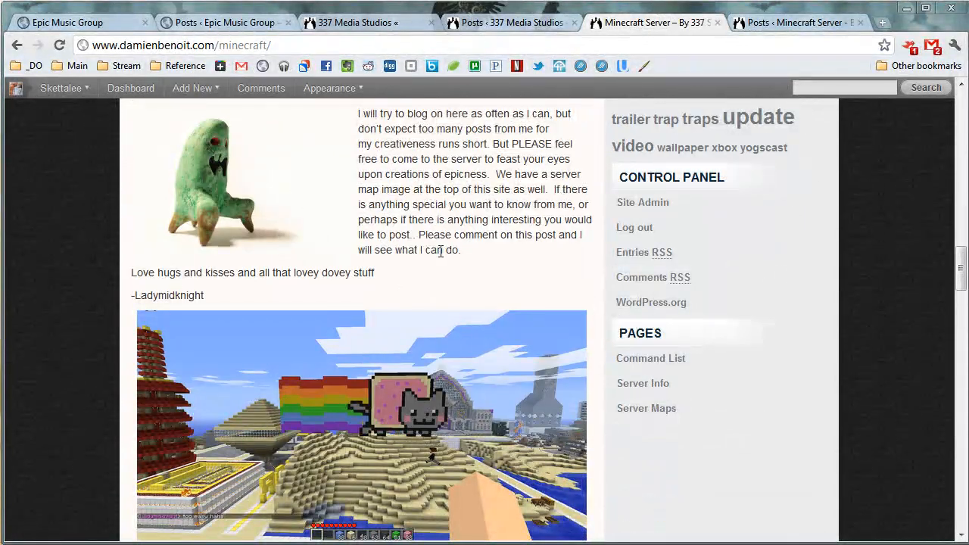
scroll(down, 3)
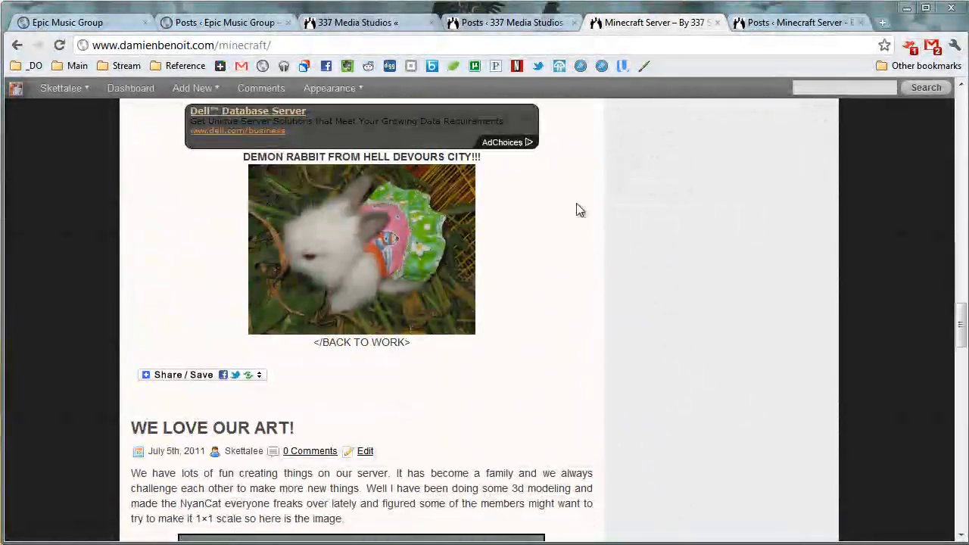
scroll(down, 3)
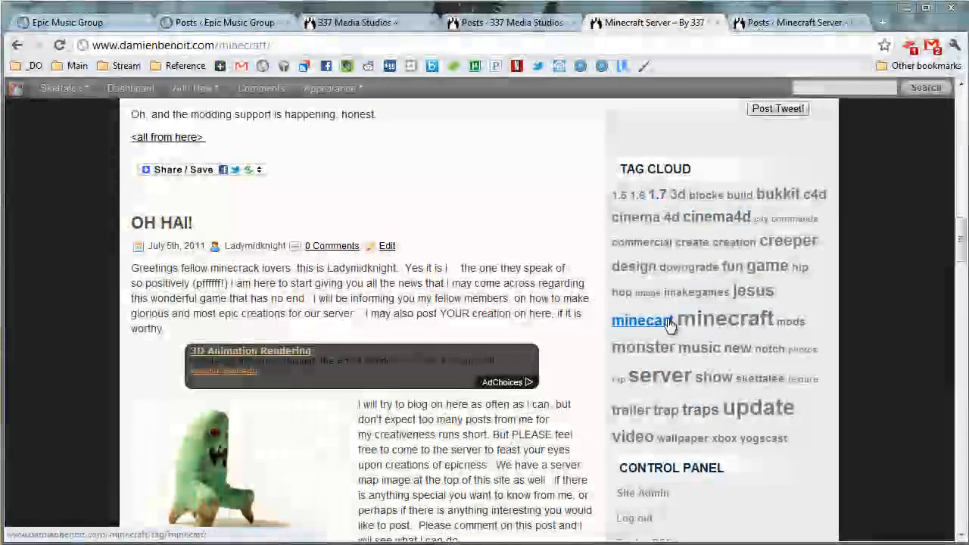
scroll(up, 3)
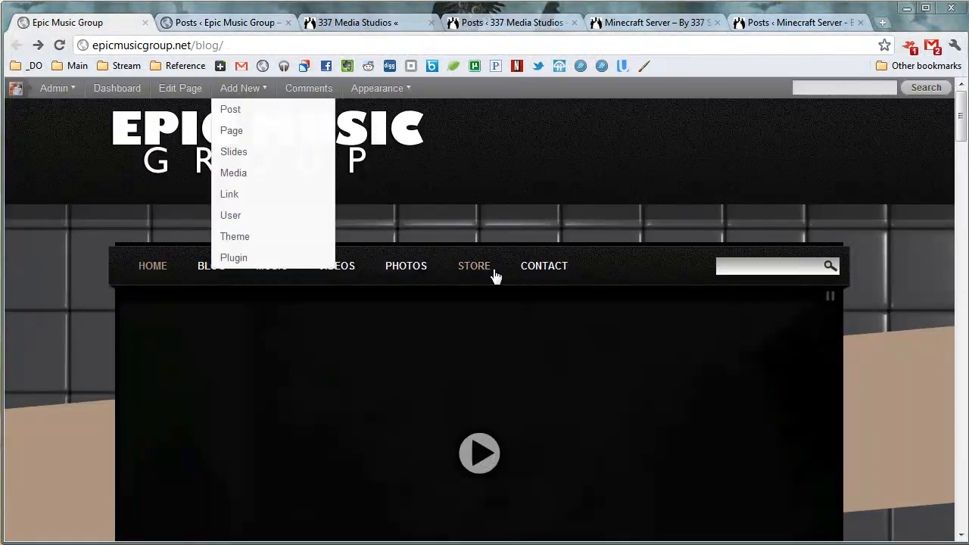
Go to the Epic Music Group Videos page and open it in the page editor
click(474, 266)
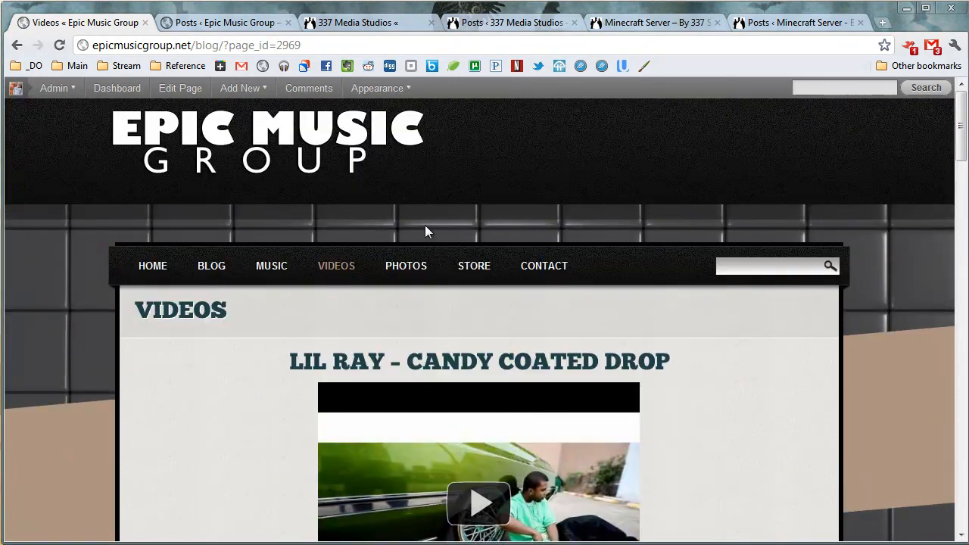
click(180, 88)
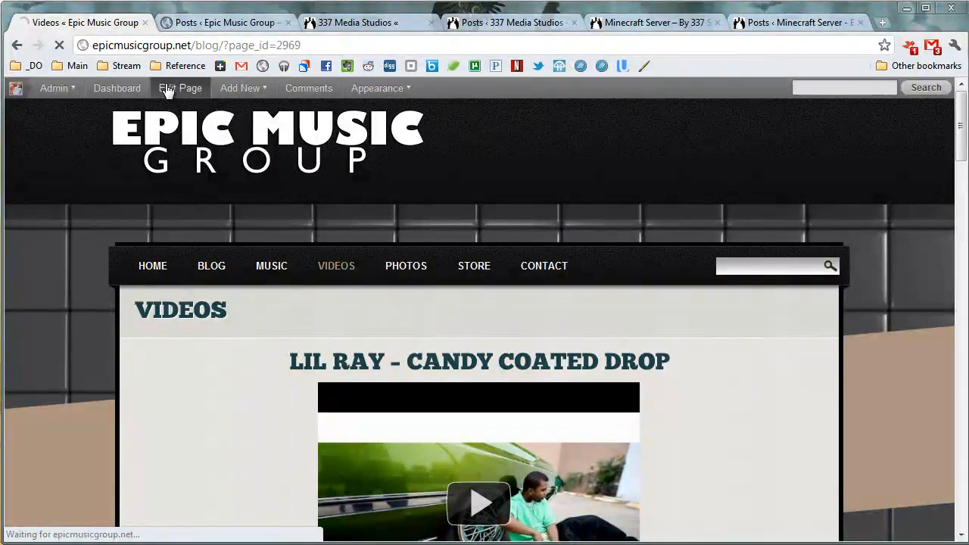
click(180, 88)
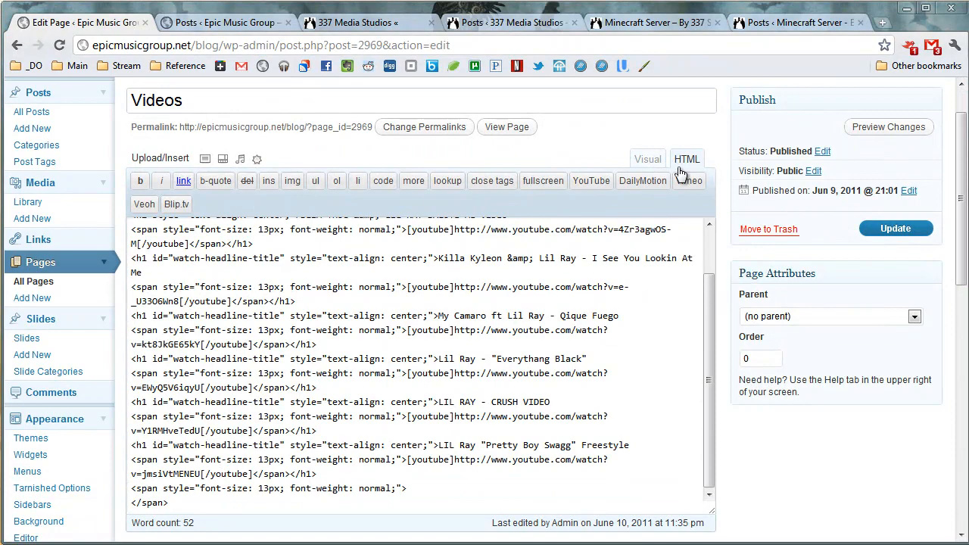
View the Videos page in the visual editor and scroll down to the Page Settings panel
click(647, 159)
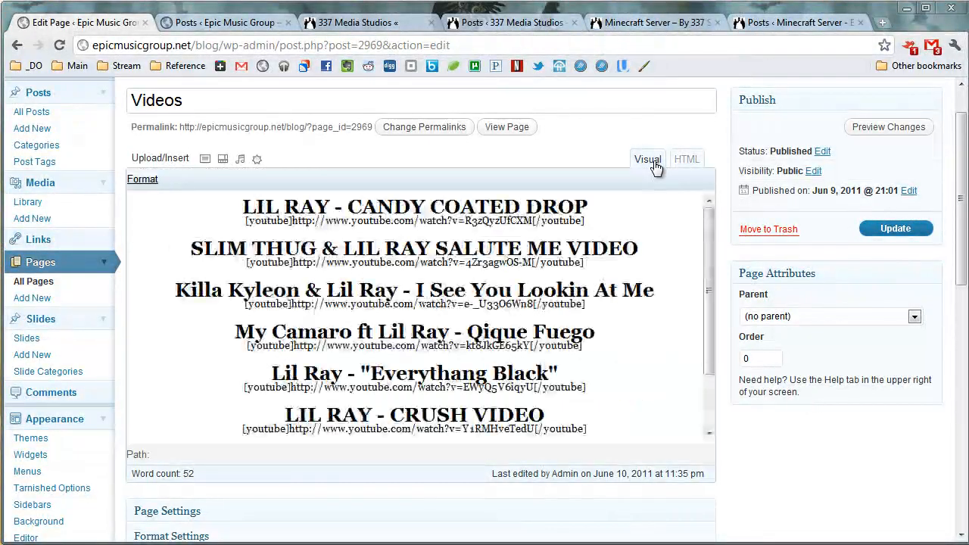
click(647, 159)
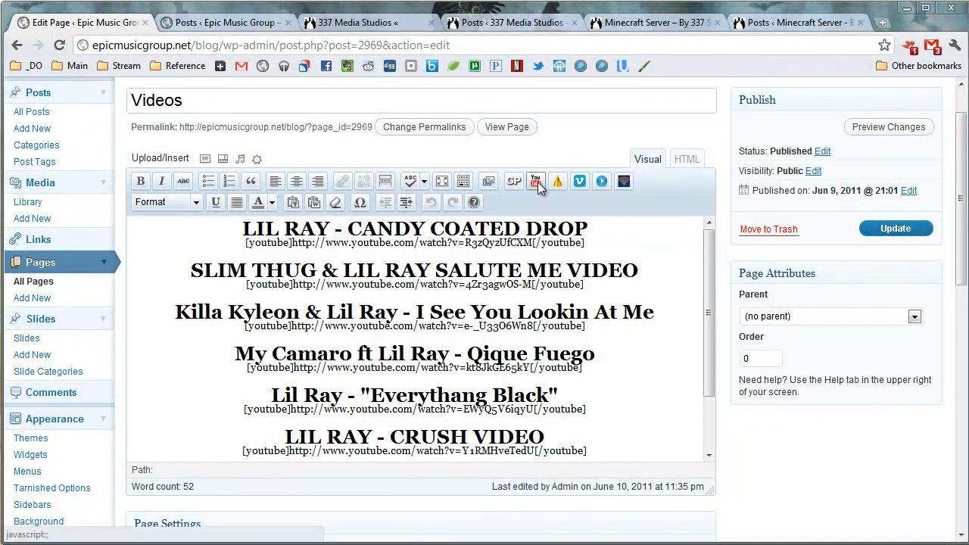
mouse_move(536, 181)
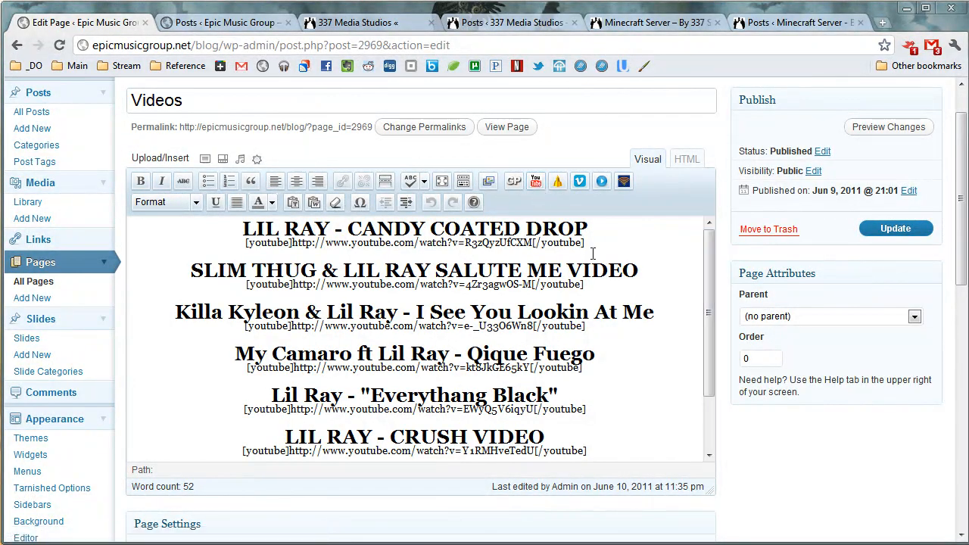
scroll(down, 3)
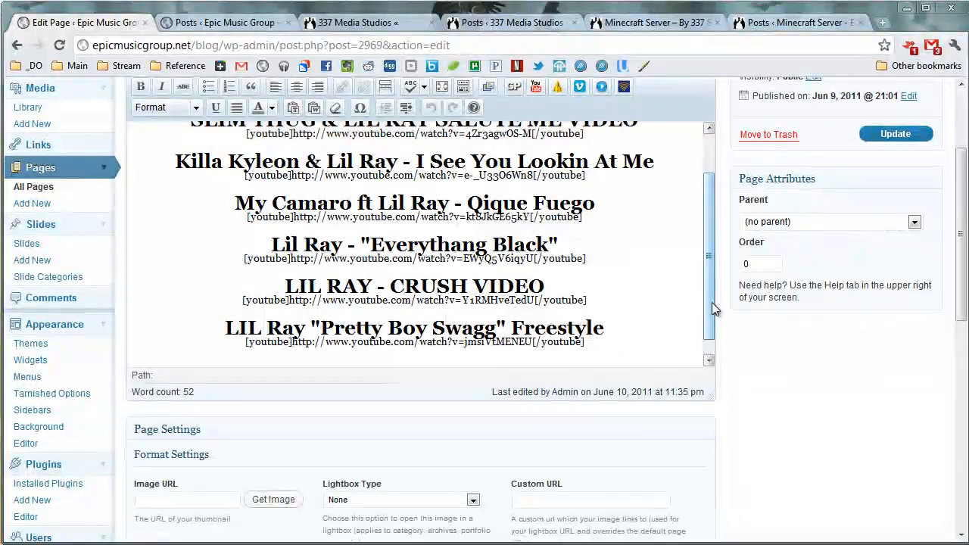
scroll(down, 3)
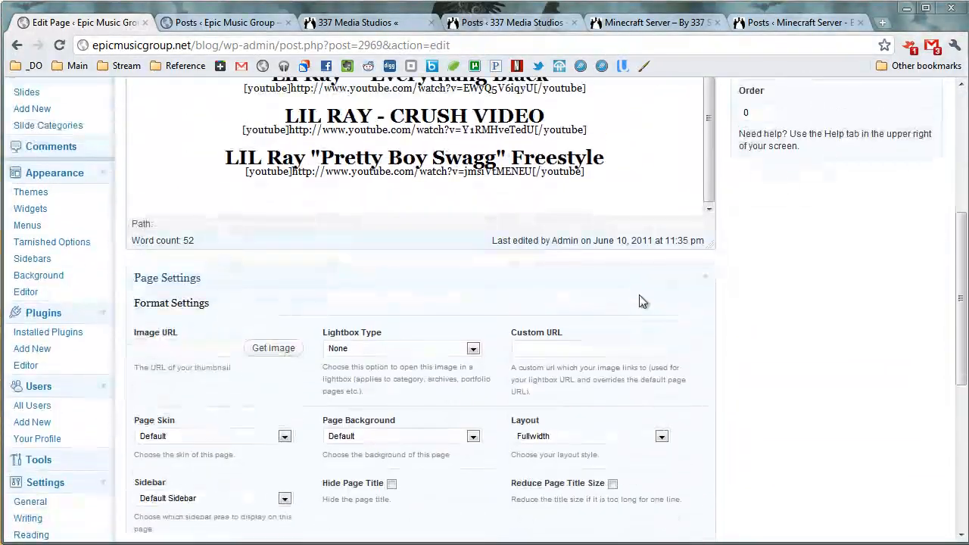
scroll(down, 3)
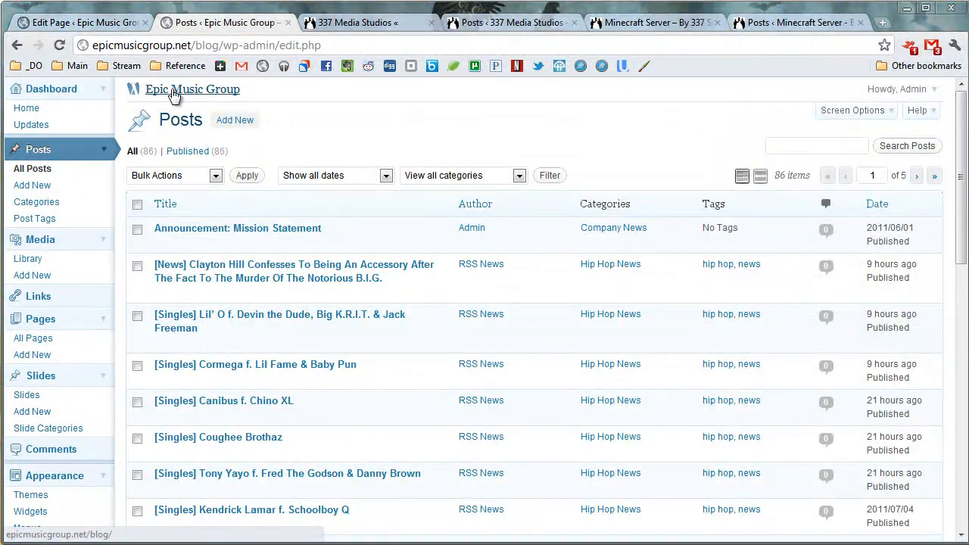
Load a slider video on the Epic Music Group front page, then switch to the 337 Media Studios blog
click(192, 89)
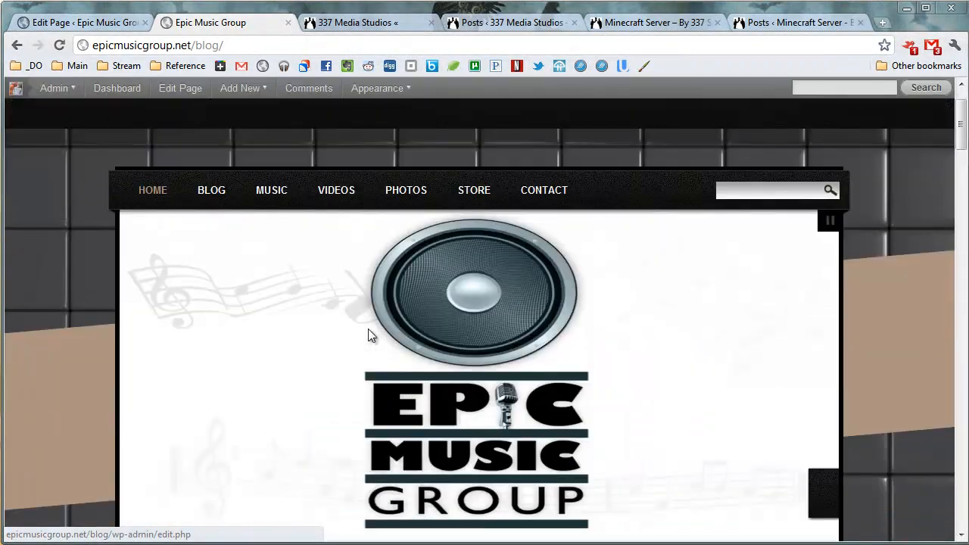
scroll(down, 3)
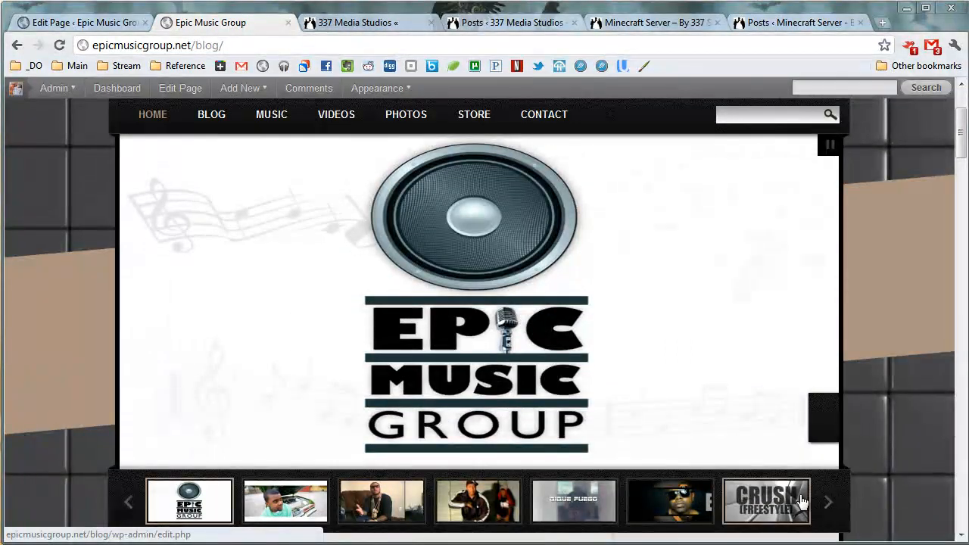
click(767, 501)
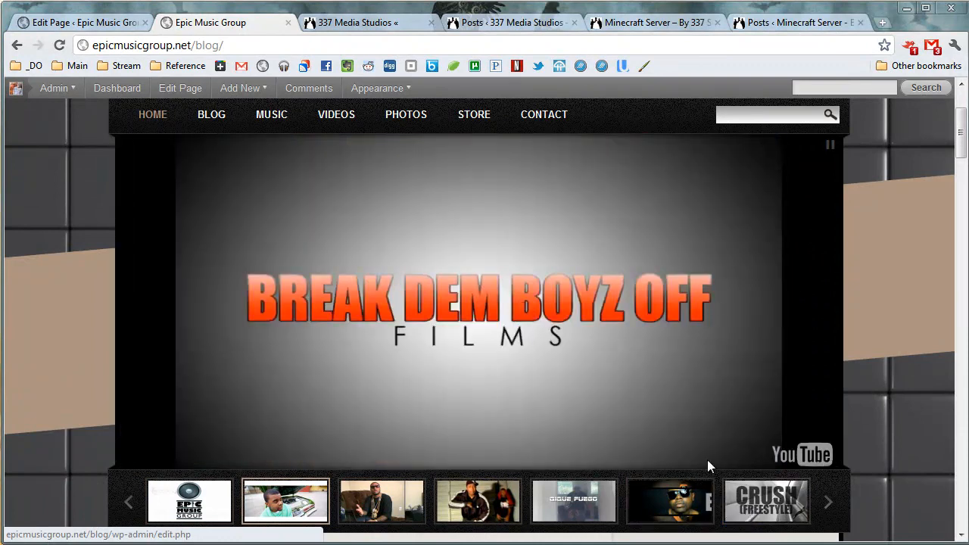
click(481, 303)
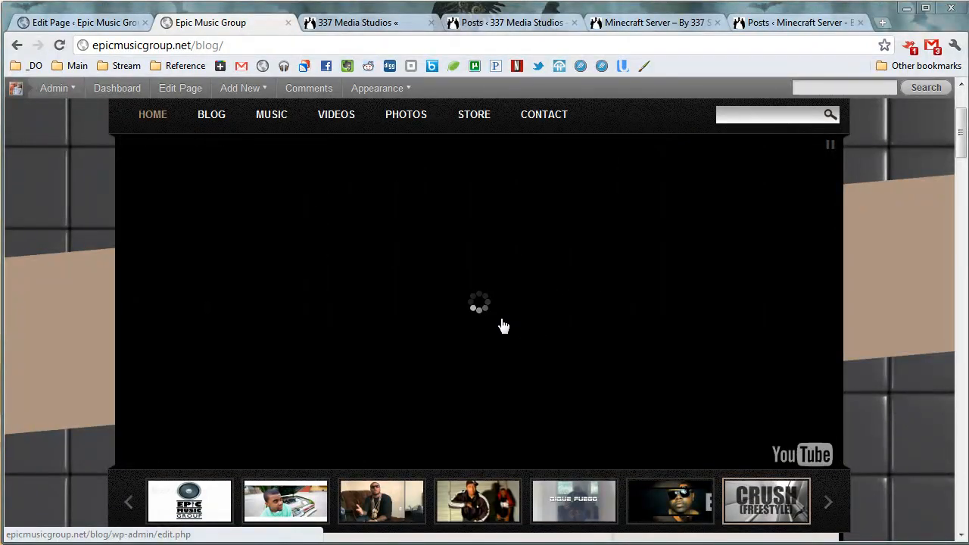
click(381, 88)
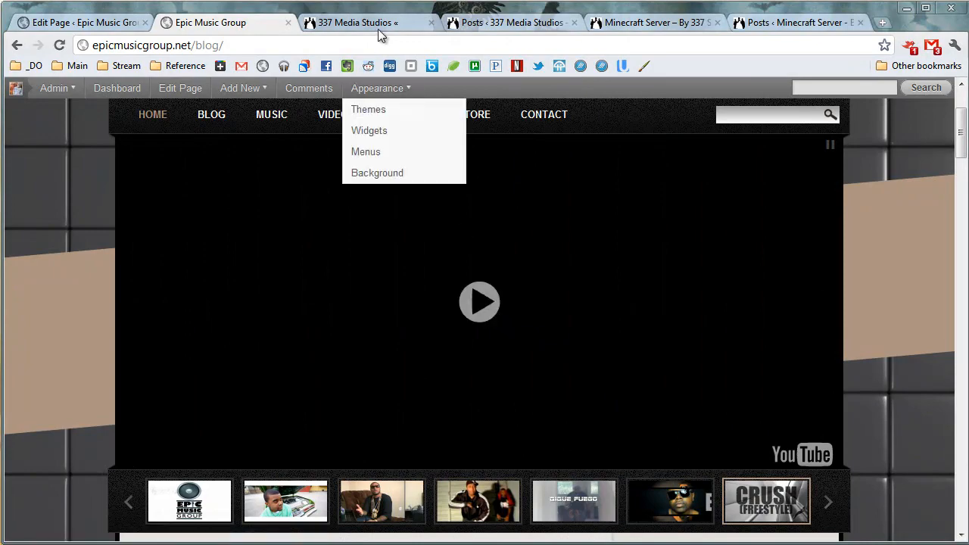
click(356, 22)
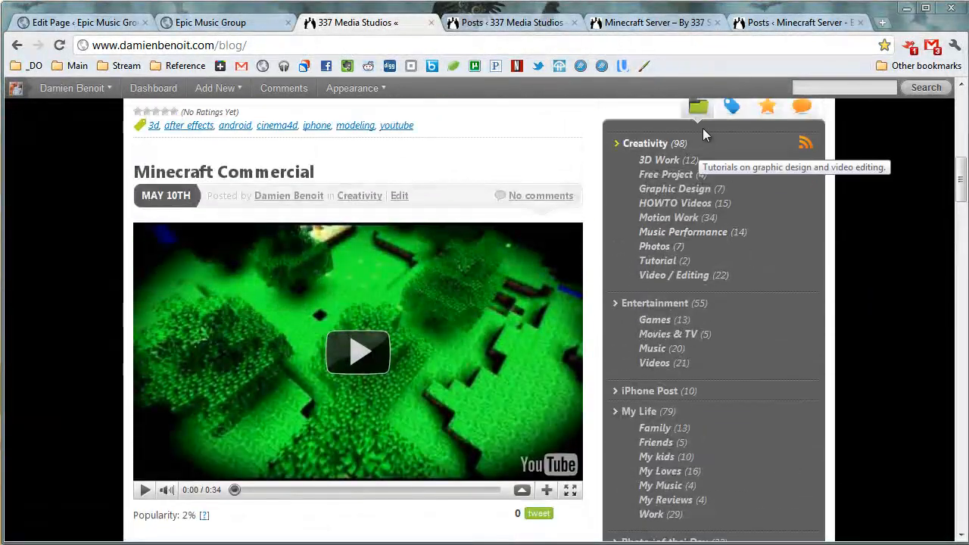
Cycle the 337 Studios sidebar widget through tags, popular posts and recent comments, then leave for the Minecraft Server tab
scroll(down, 3)
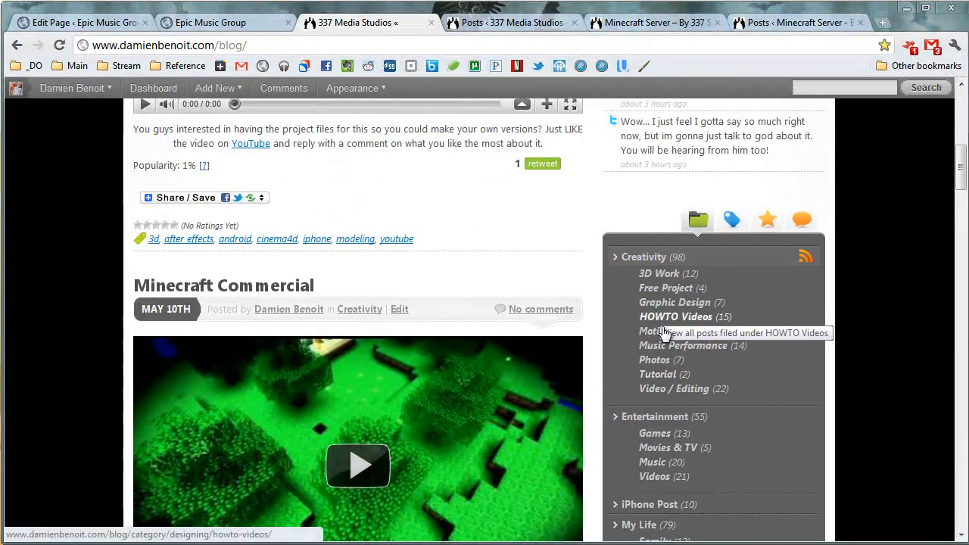
scroll(down, 3)
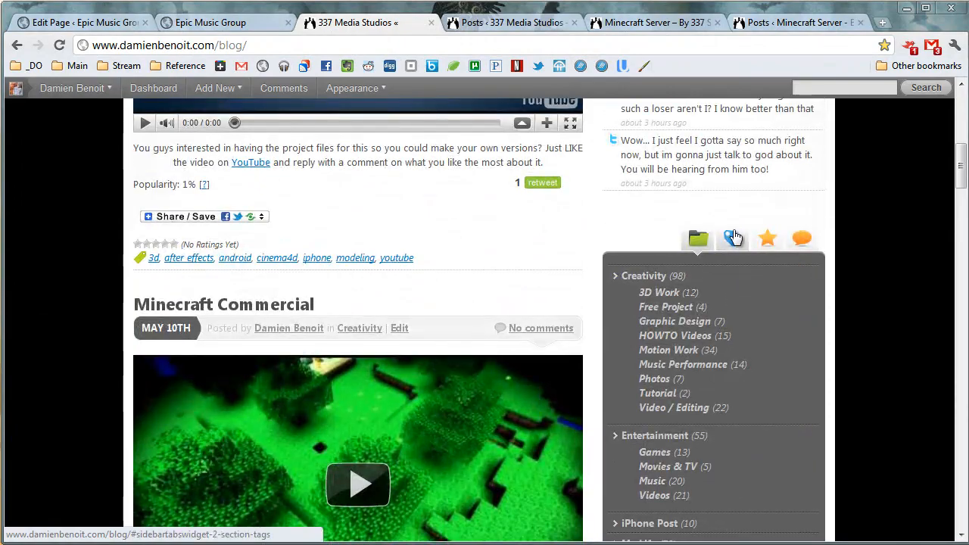
click(731, 238)
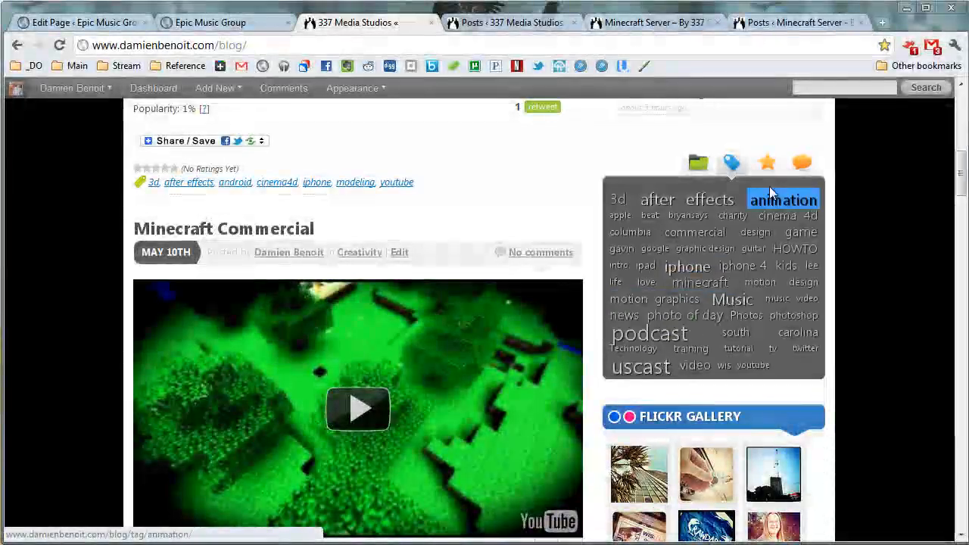
click(767, 162)
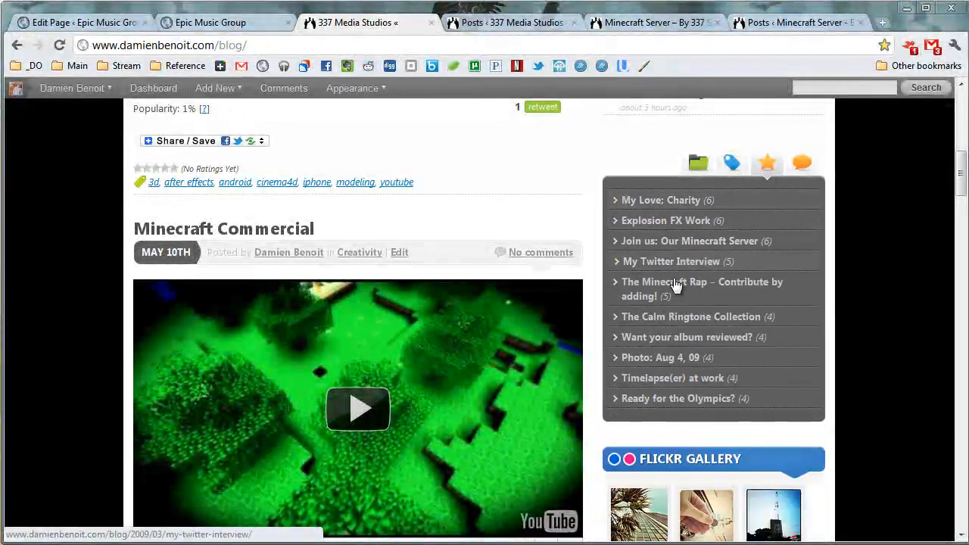
click(802, 163)
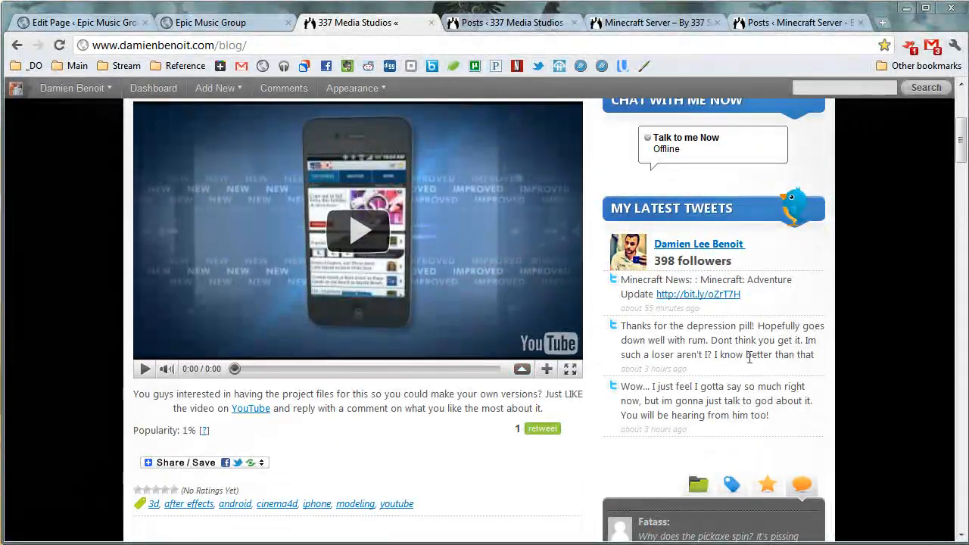
scroll(up, 3)
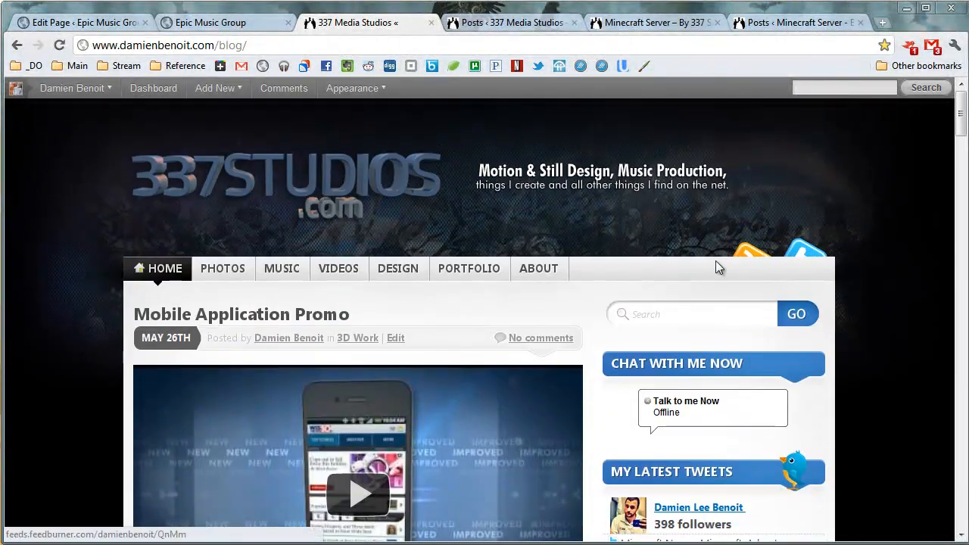
click(652, 22)
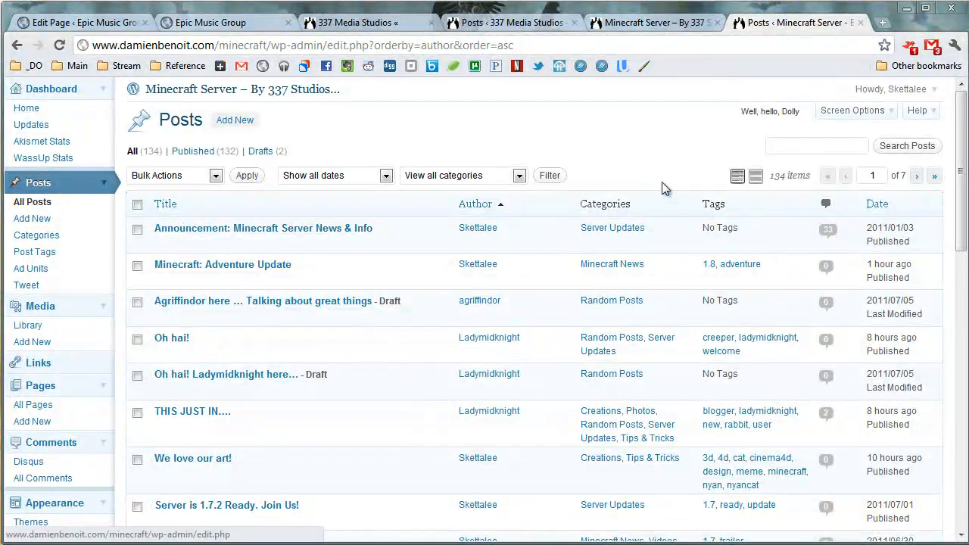
mouse_move(204, 217)
text(wordpress i)
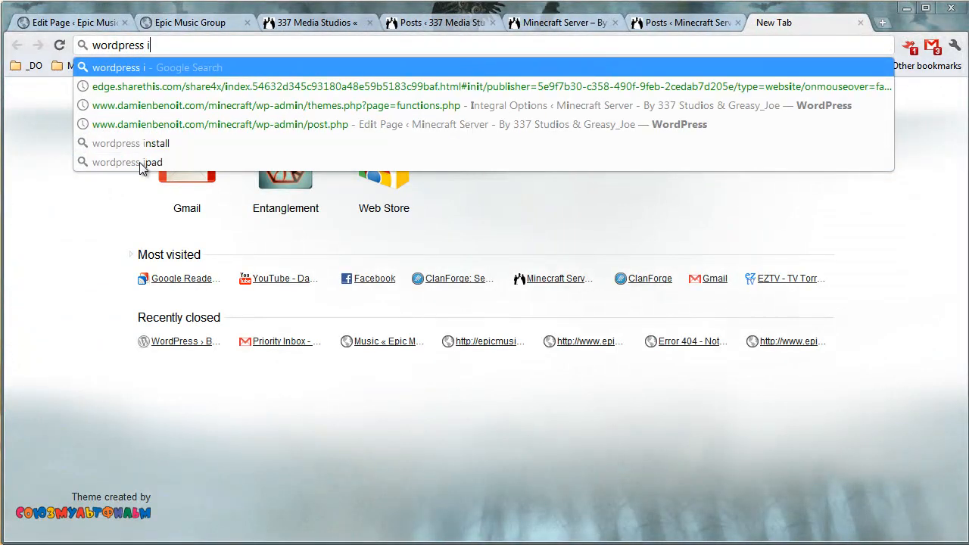
Search Google for wordpress ipad, view a full-size iPad app screenshot, then close those tabs
click(127, 162)
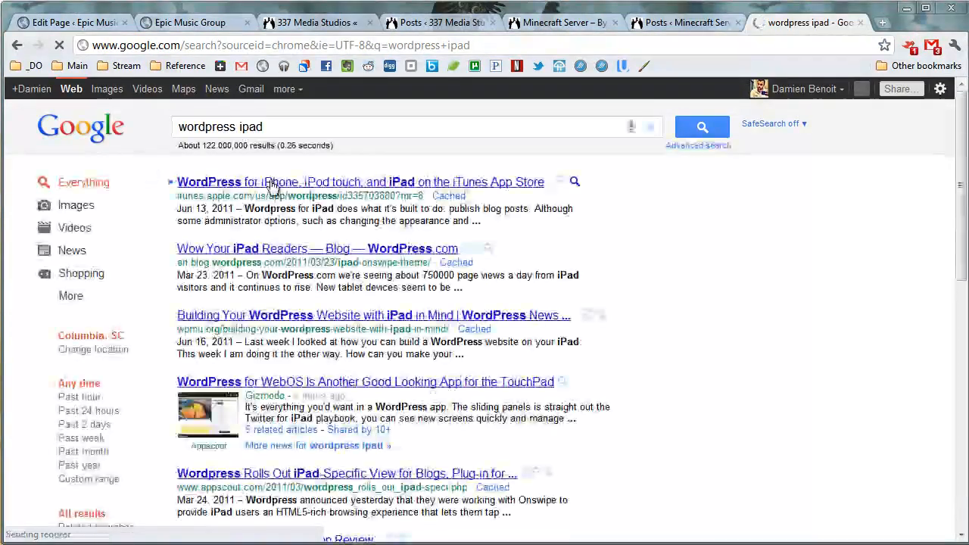
click(75, 205)
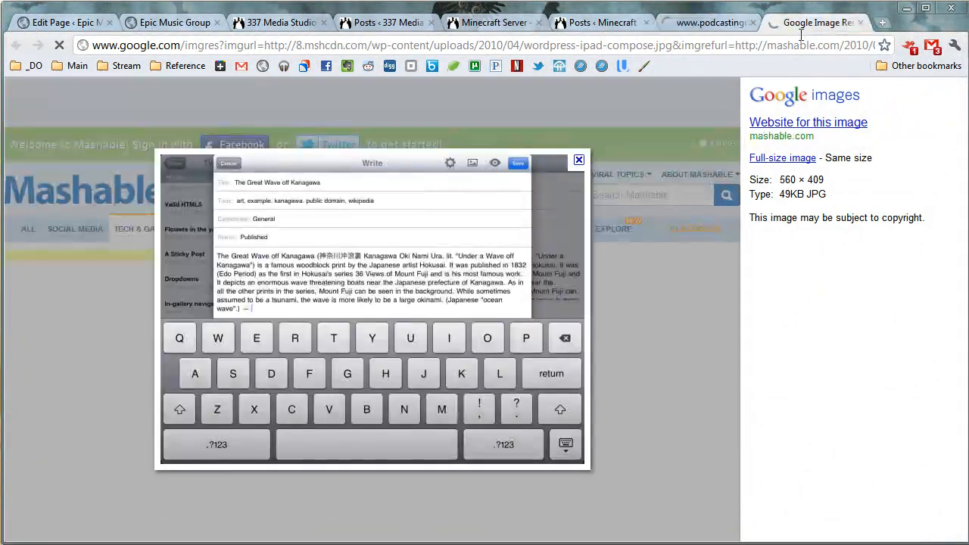
click(708, 22)
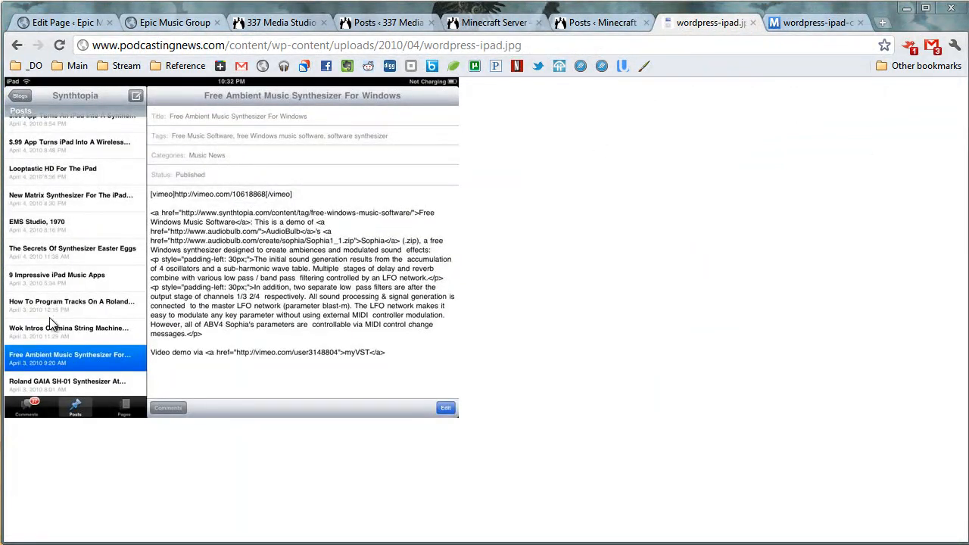
mouse_move(176, 196)
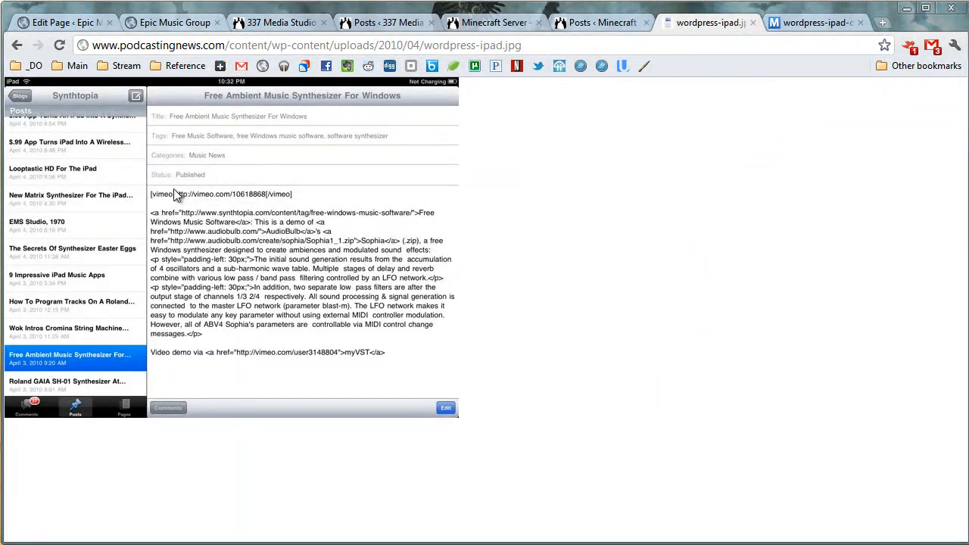
click(814, 23)
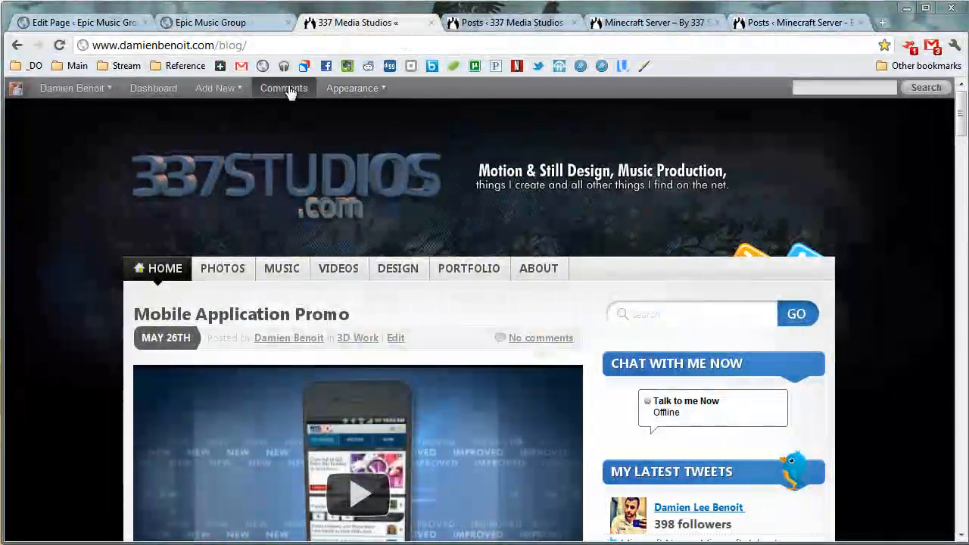
Open the admin bar's Add New menu on the 337 Studios blog to see Post, Page, Media options
click(352, 88)
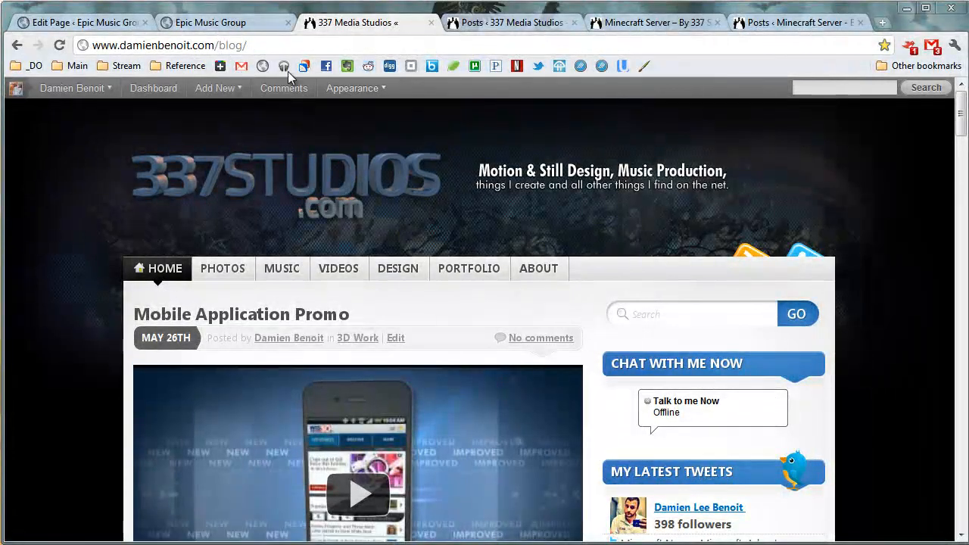
click(214, 88)
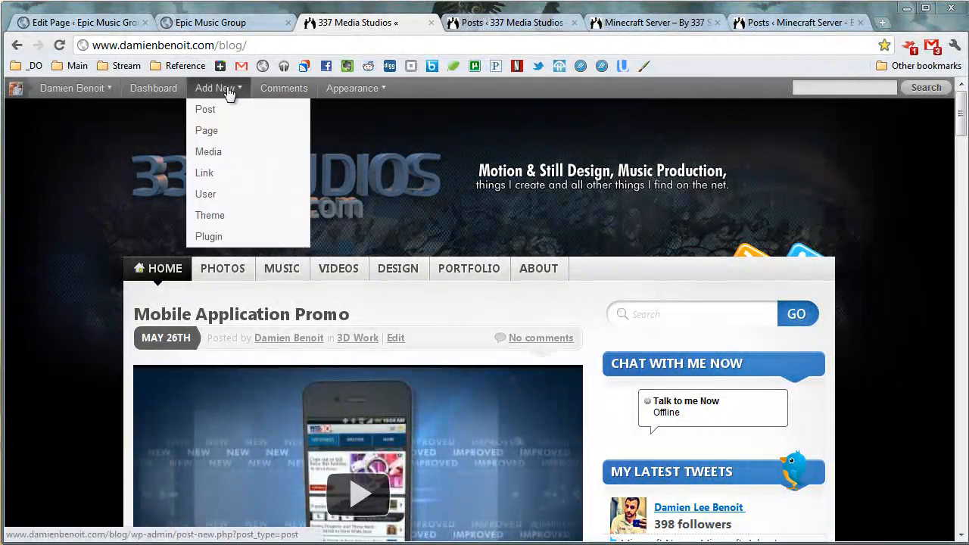
mouse_move(206, 194)
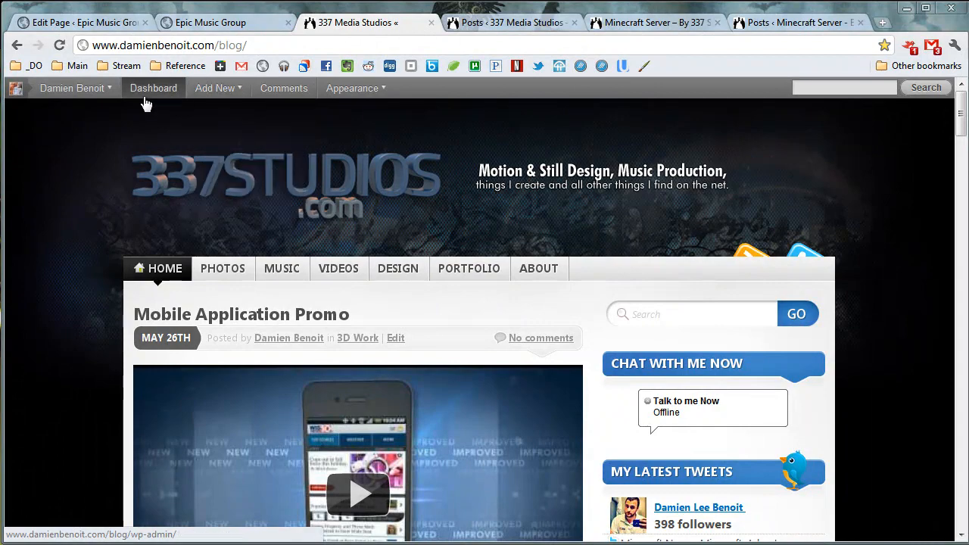
mouse_move(224, 95)
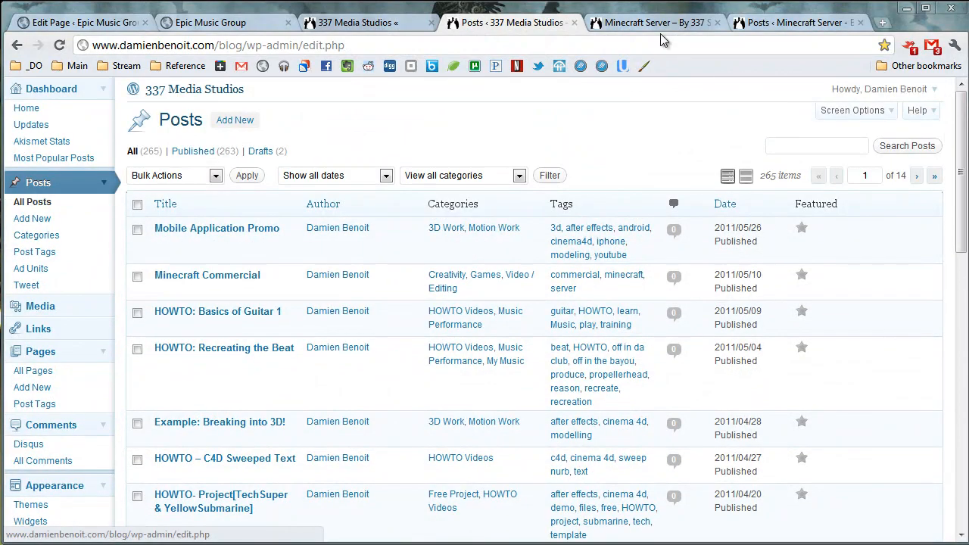
Review the 337 Media Studios installed plugins list, then switch to the Epic Music Group plugins tab
scroll(down, 3)
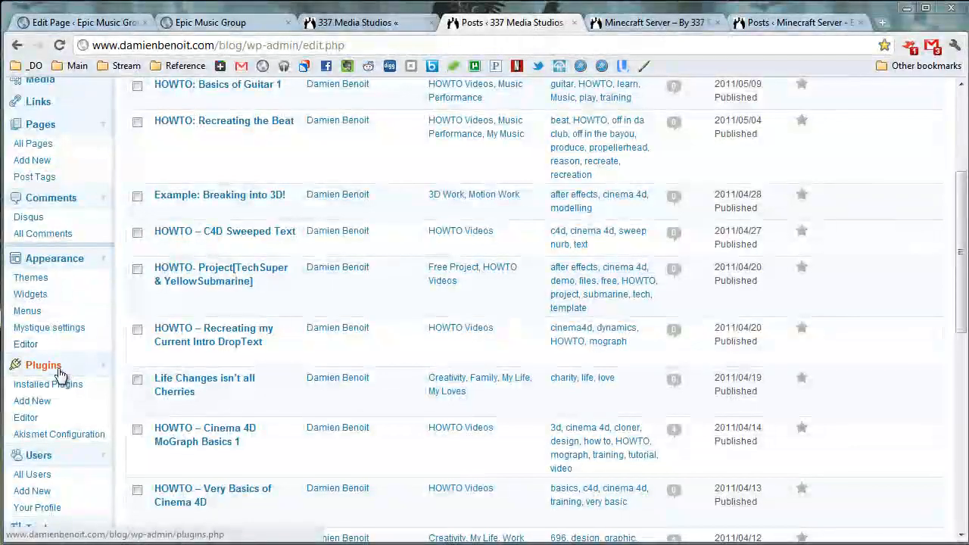
click(43, 364)
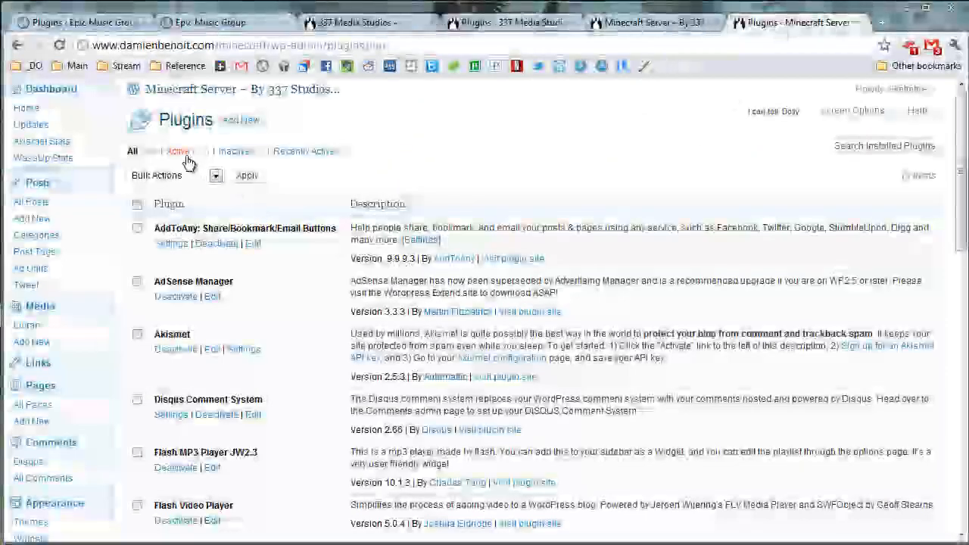
scroll(down, 3)
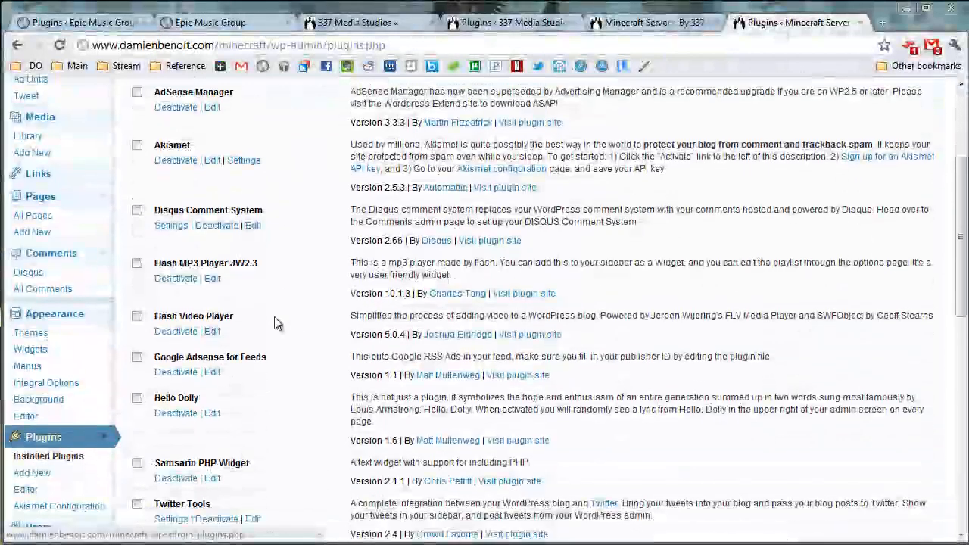
scroll(down, 3)
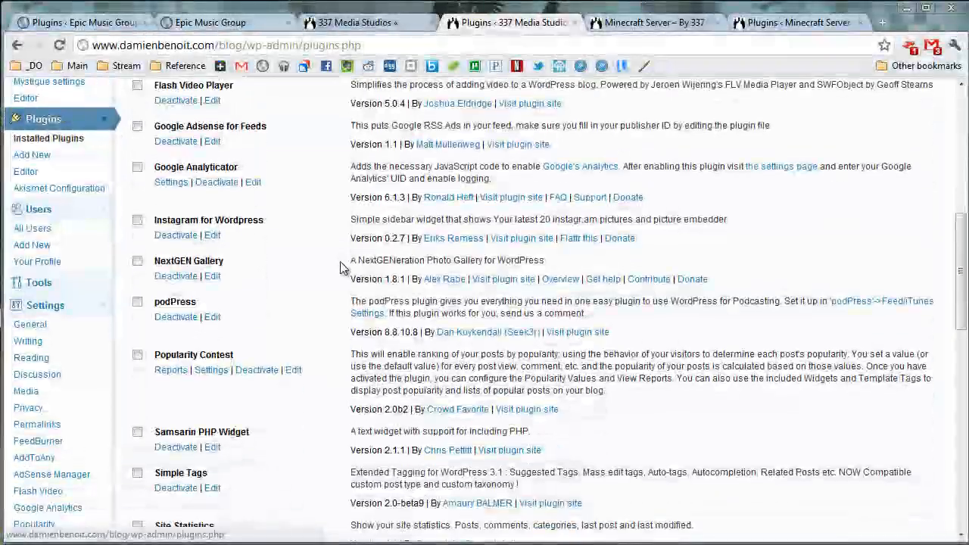
scroll(down, 3)
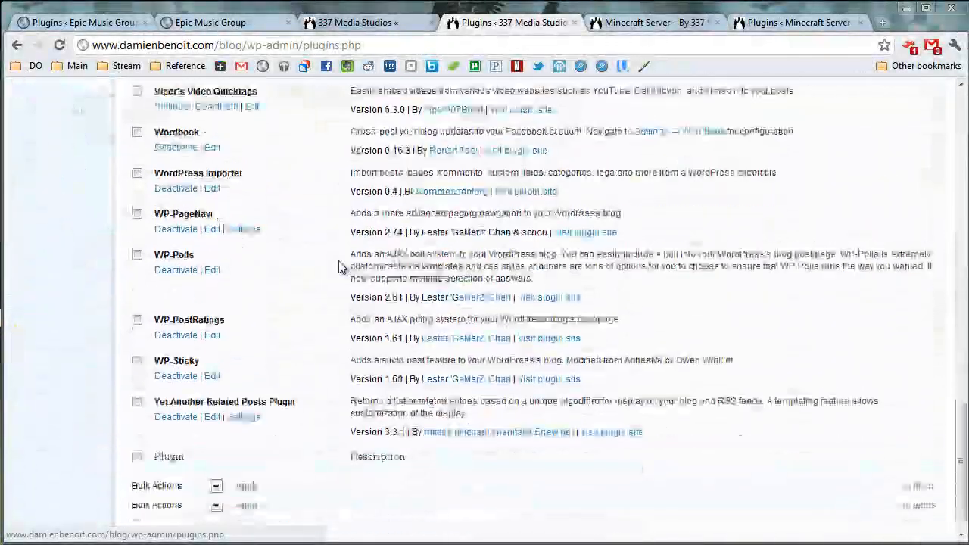
click(83, 22)
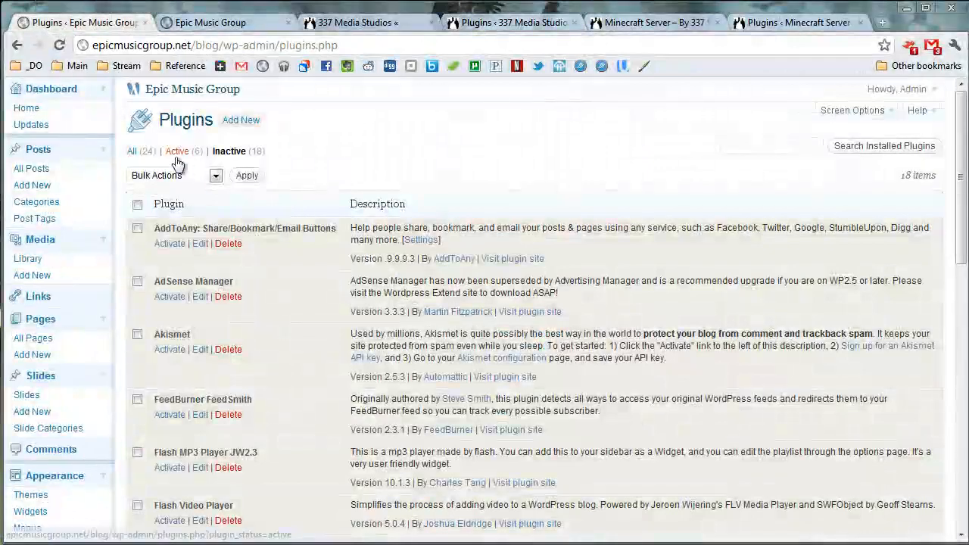
Visit the Epic Music Group public site from its admin header site title
scroll(down, 3)
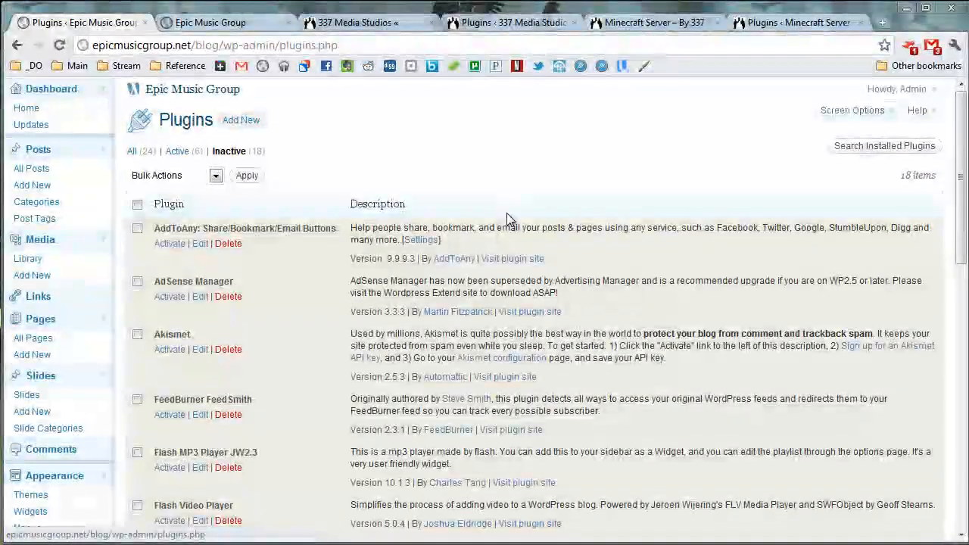
mouse_move(192, 90)
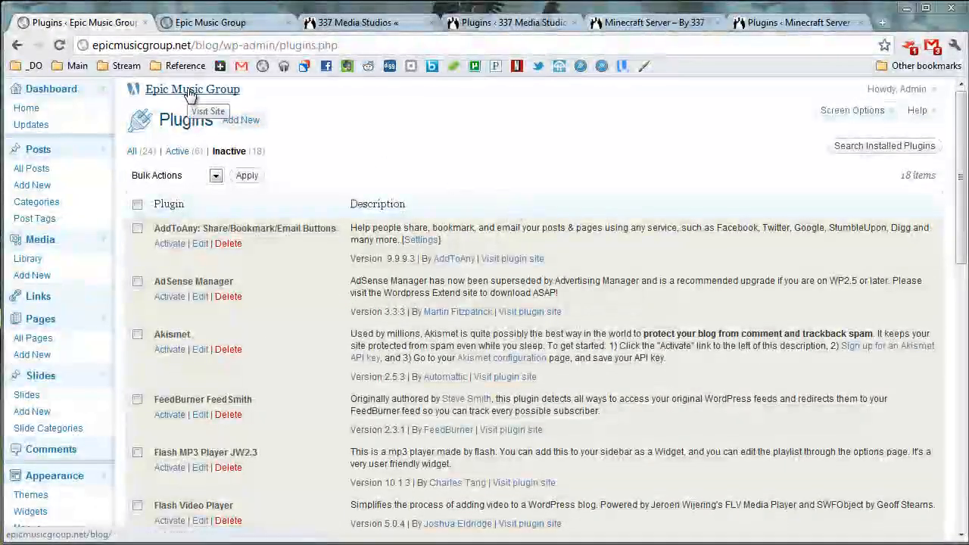
click(191, 90)
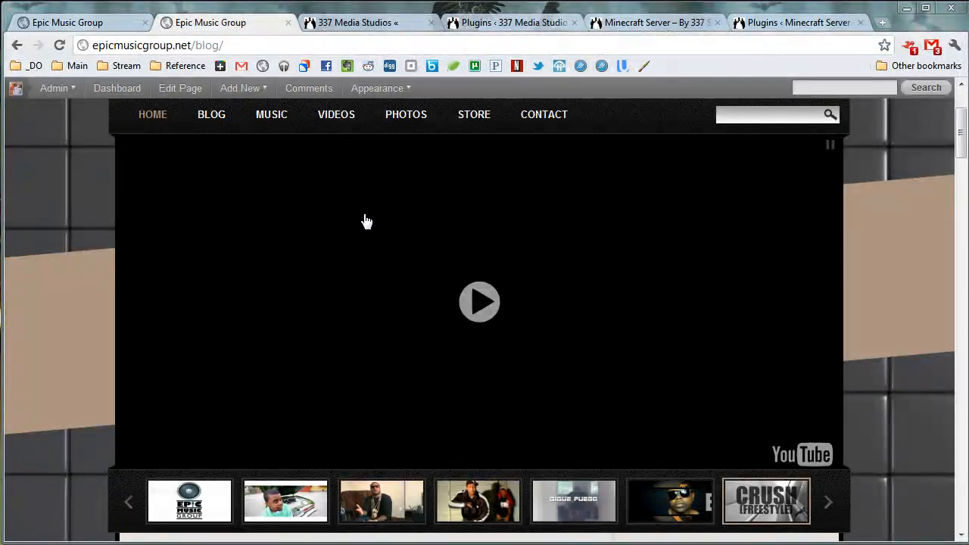
Look over the other Epic Music Group tab, then switch to the 337 Studios blog front page
click(240, 88)
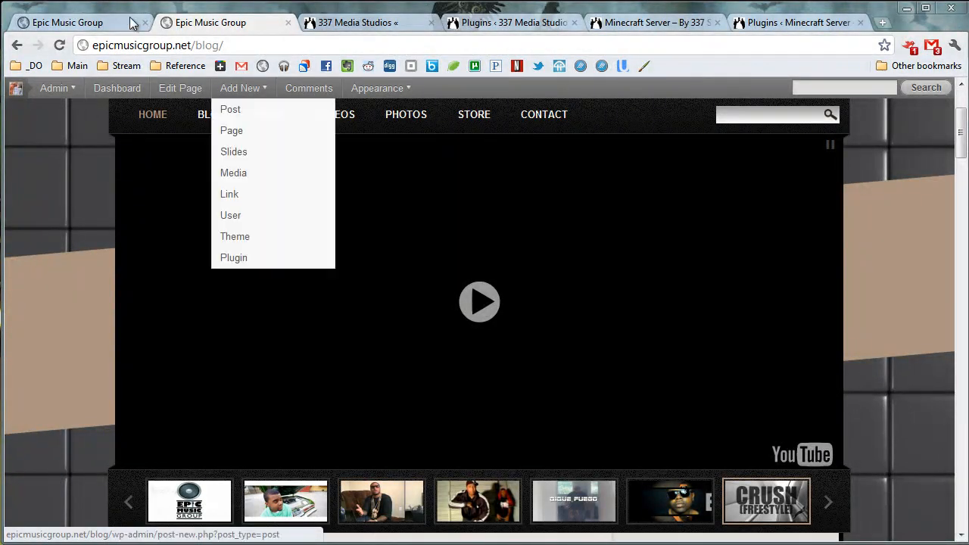
click(54, 88)
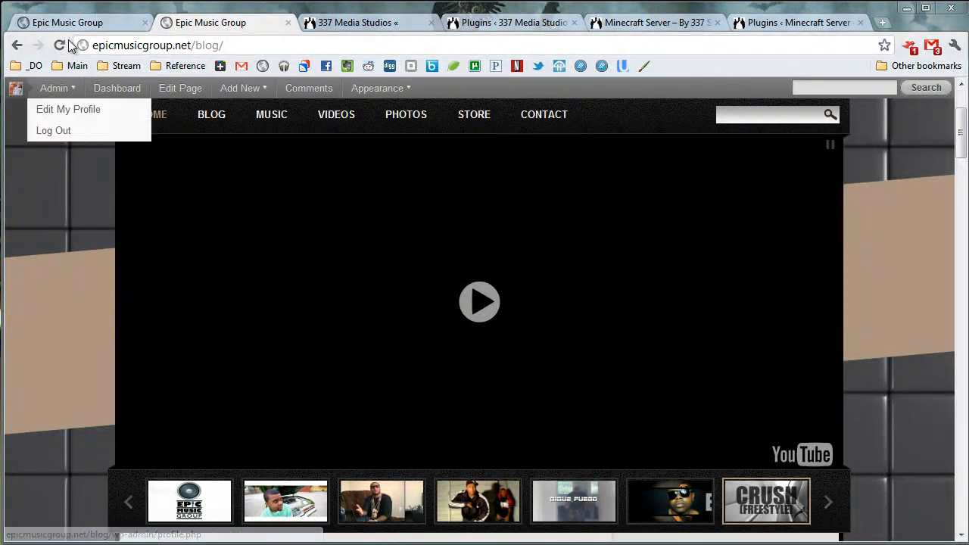
scroll(down, 3)
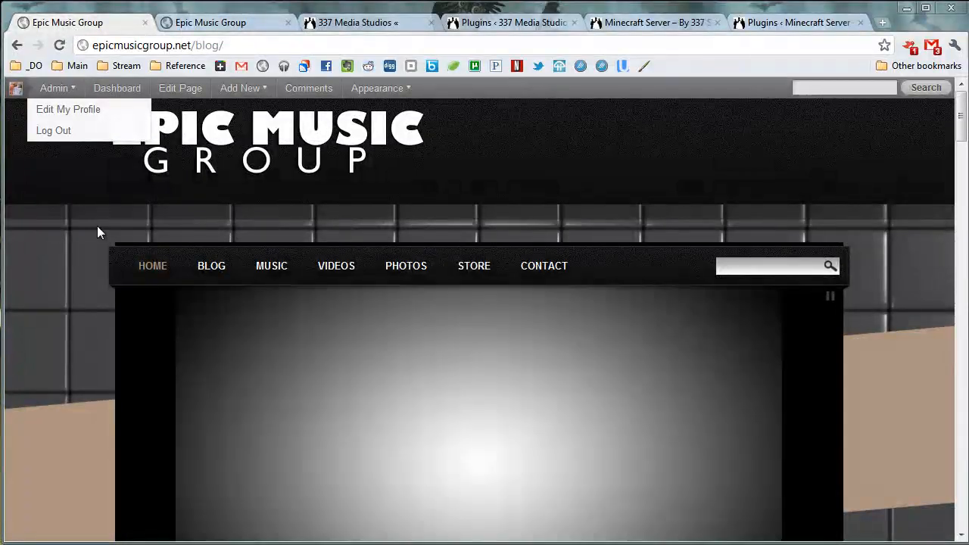
click(240, 88)
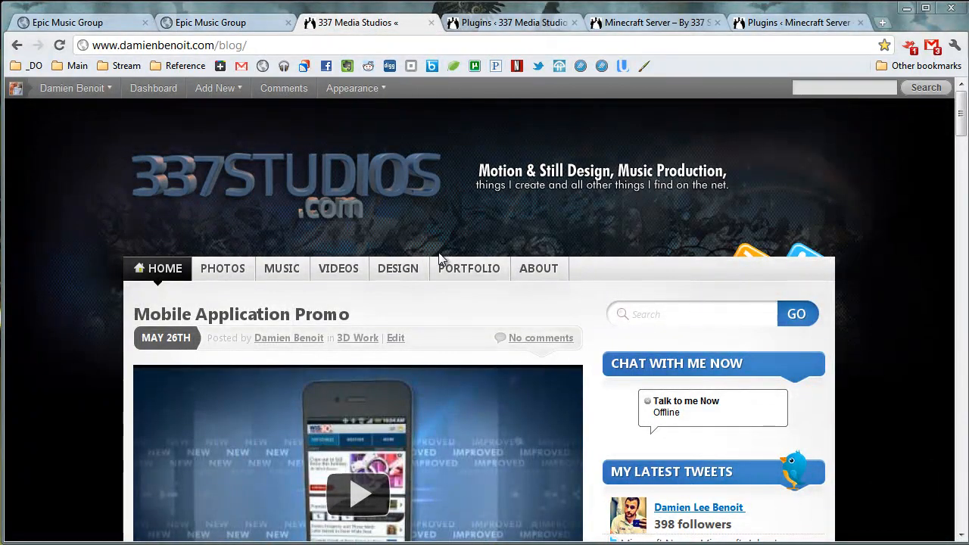
mouse_move(282, 277)
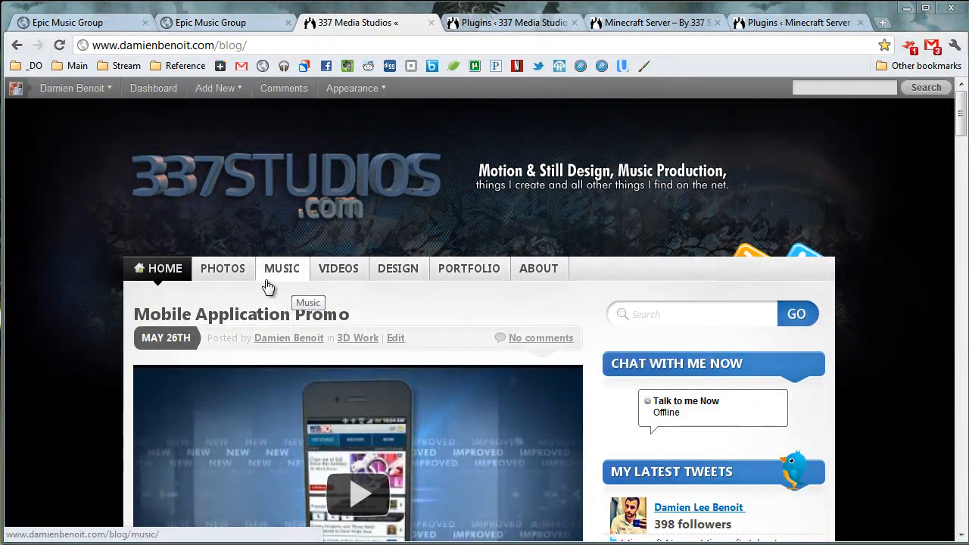
Scroll down the blog and rate the HOWTO: Basics of Guitar 1 post five stars
scroll(down, 3)
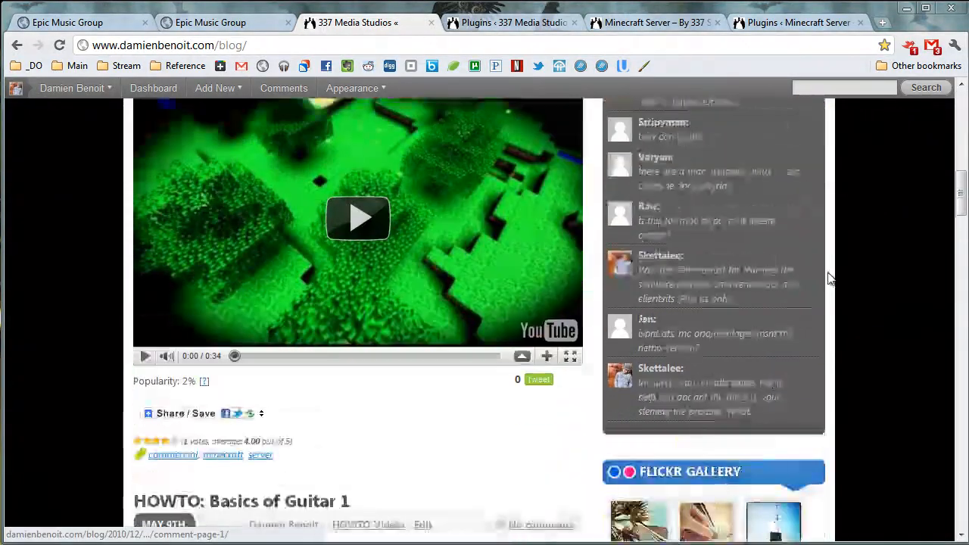
scroll(down, 3)
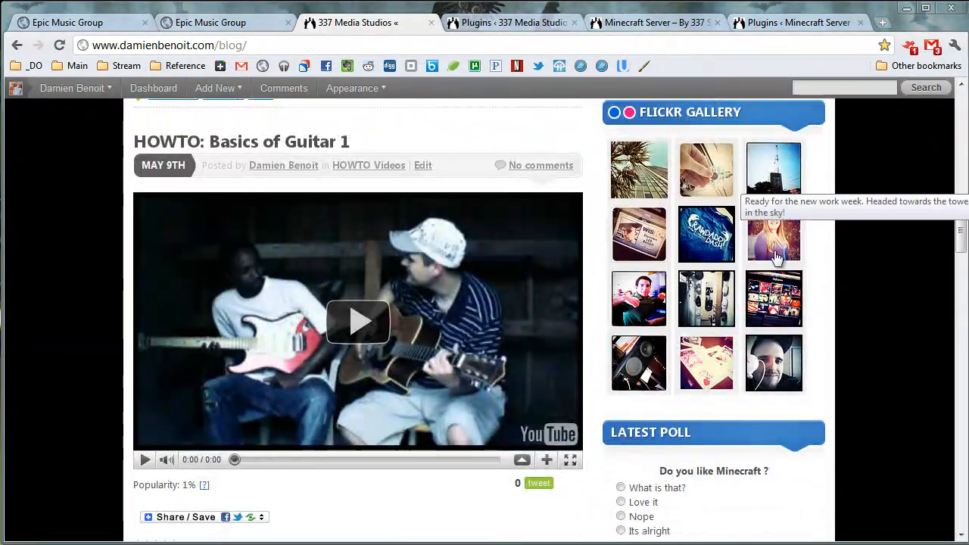
scroll(down, 3)
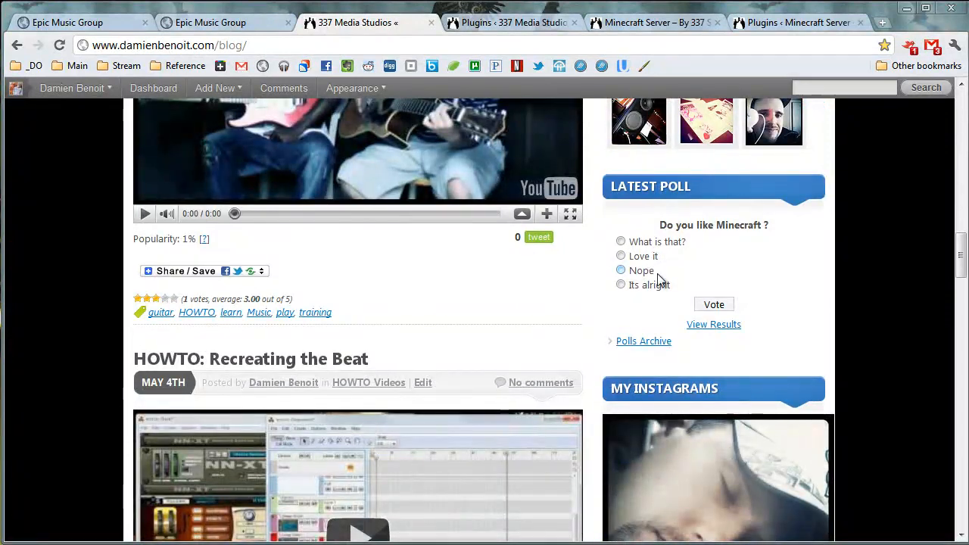
scroll(down, 3)
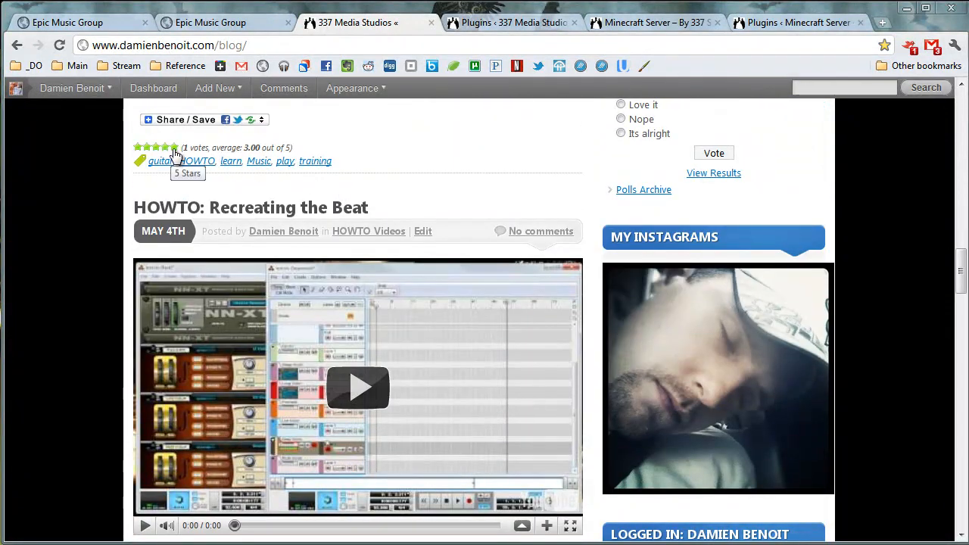
click(186, 119)
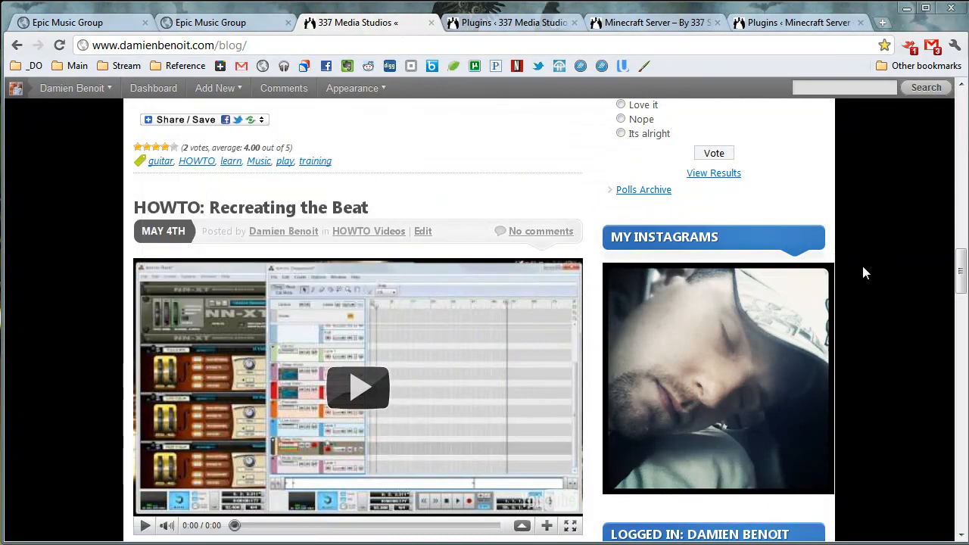
scroll(down, 3)
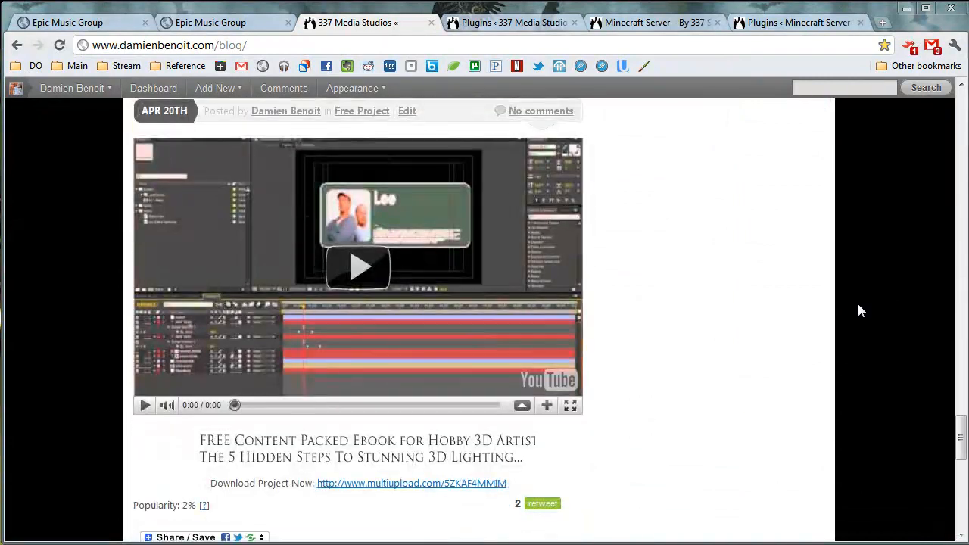
mouse_move(758, 313)
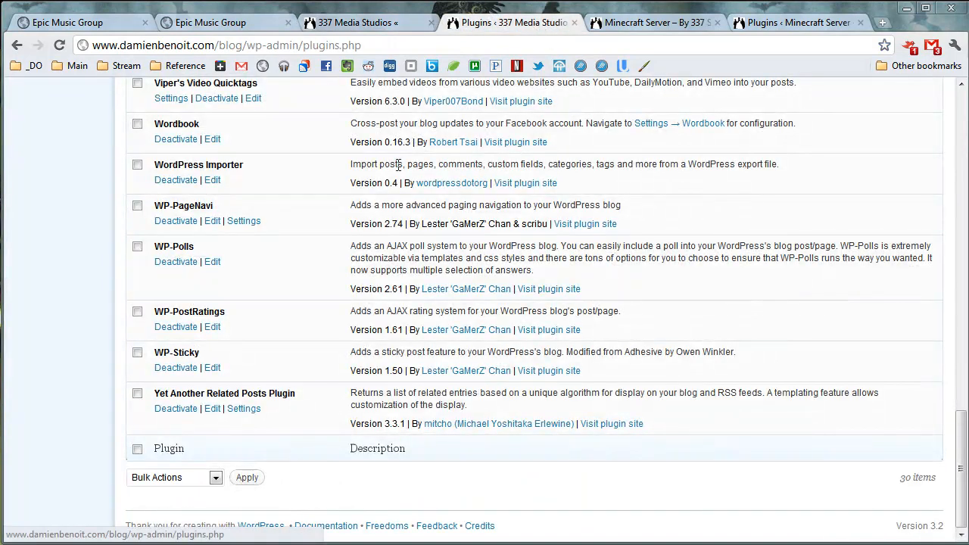
Check the 337 Media Studios Updates page shows everything current, then switch to the Minecraft Server plugins tab
scroll(up, 3)
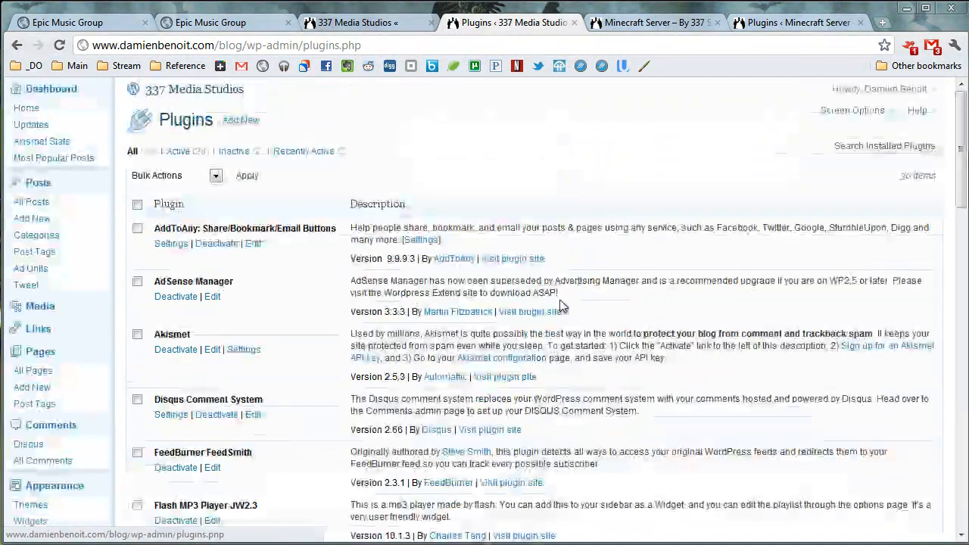
click(178, 151)
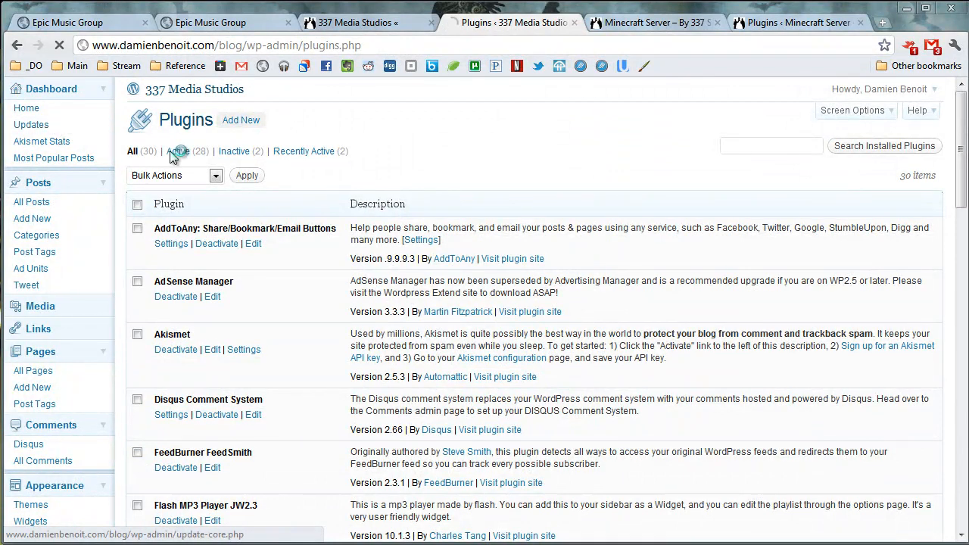
click(31, 124)
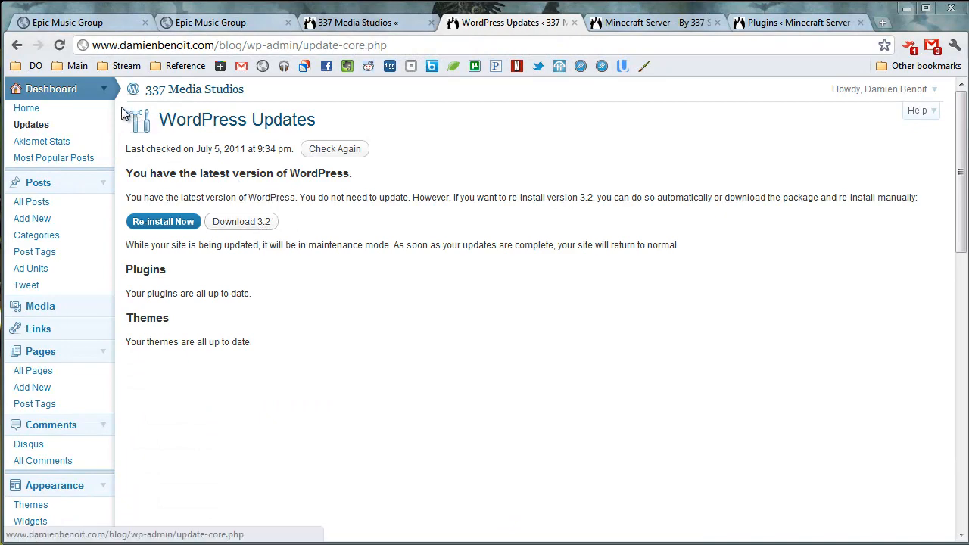
click(795, 22)
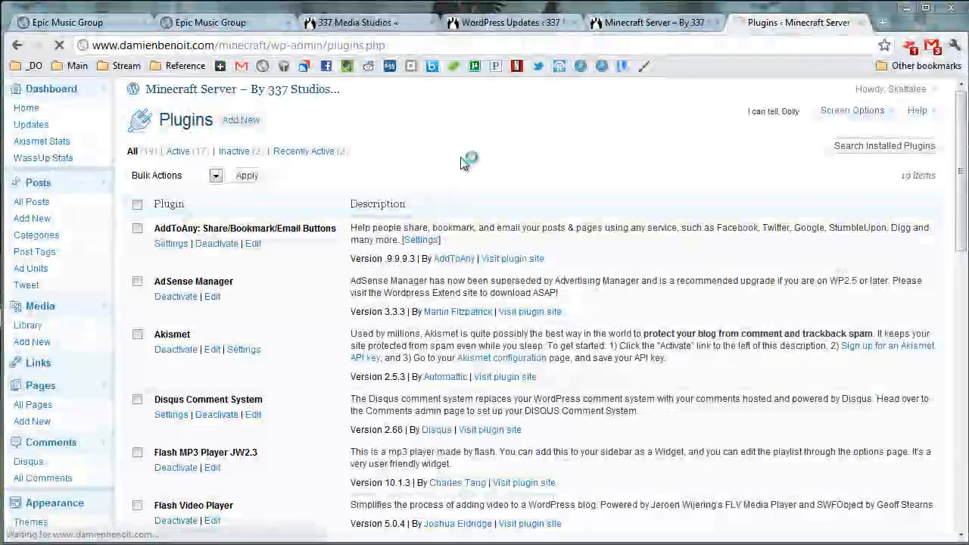
Open WassUp Stats for the Minecraft Server site and set details to the last 2 weeks
click(43, 158)
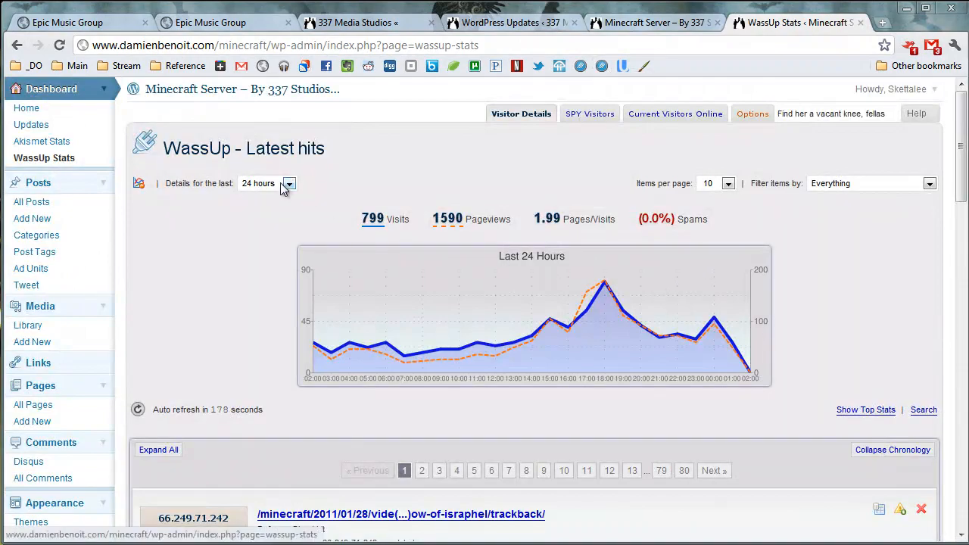
click(258, 184)
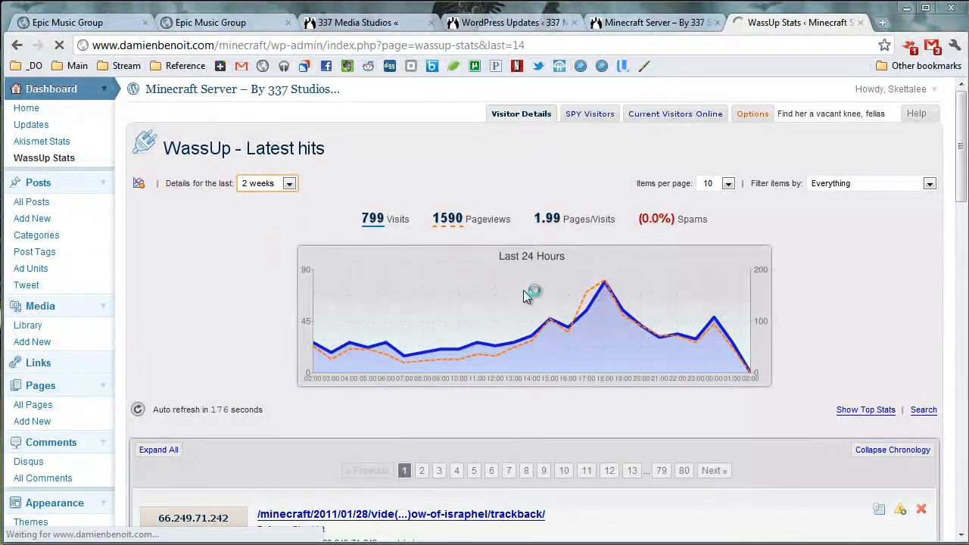